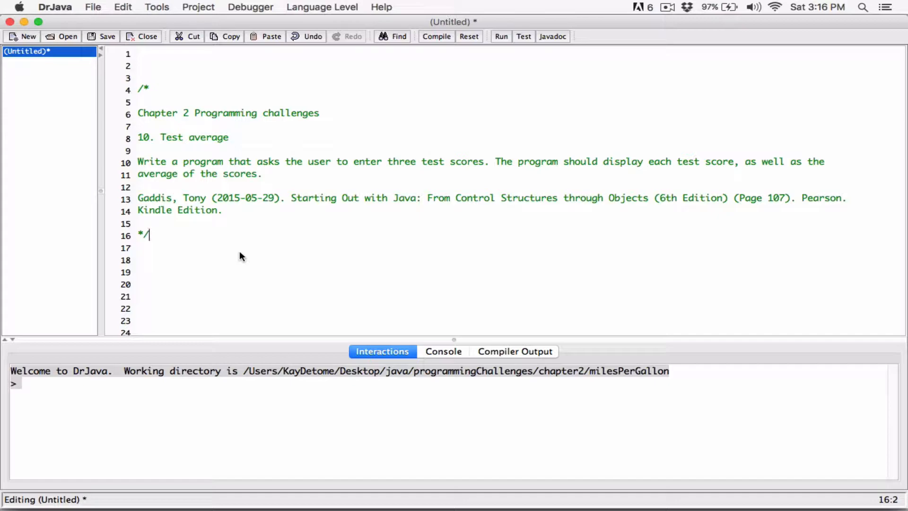
- Place the cursor at line 1 so the comment block can be moved up one line
left_click(172, 53)
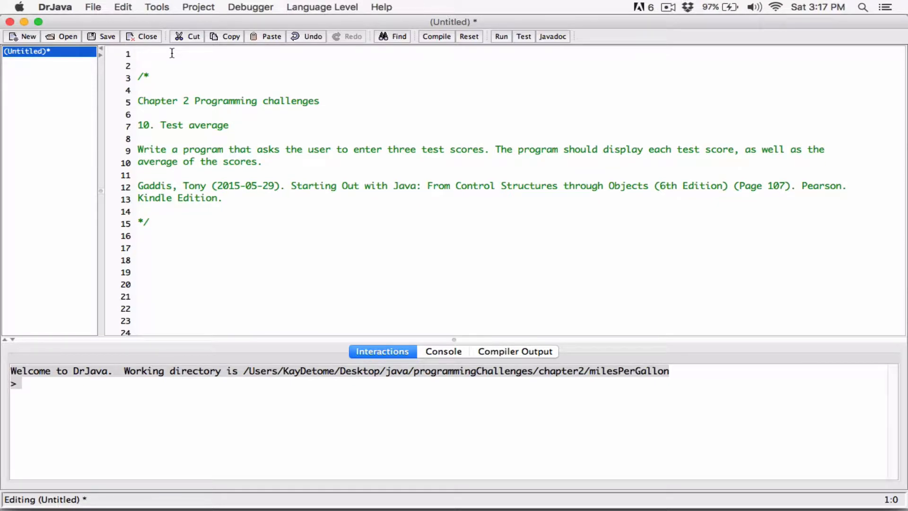
- Declare public class TestAverage at the top of the file
type("pu")
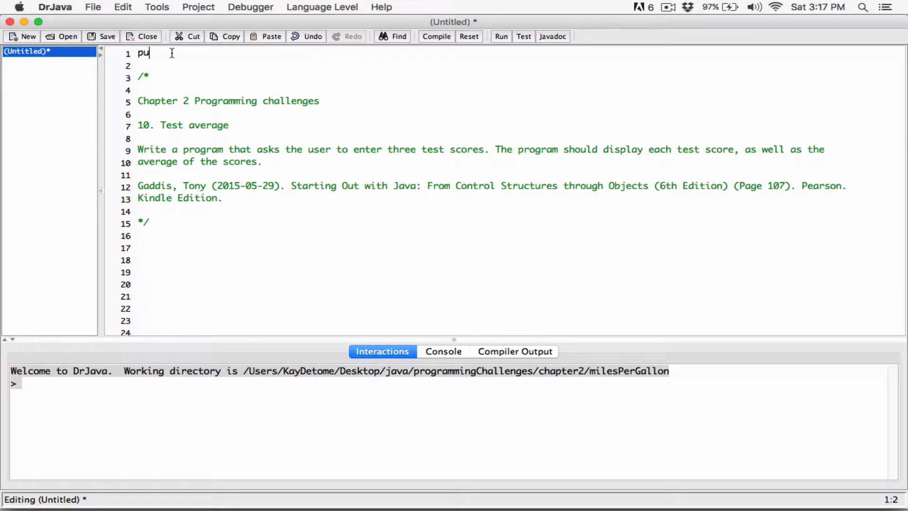
type("blic class")
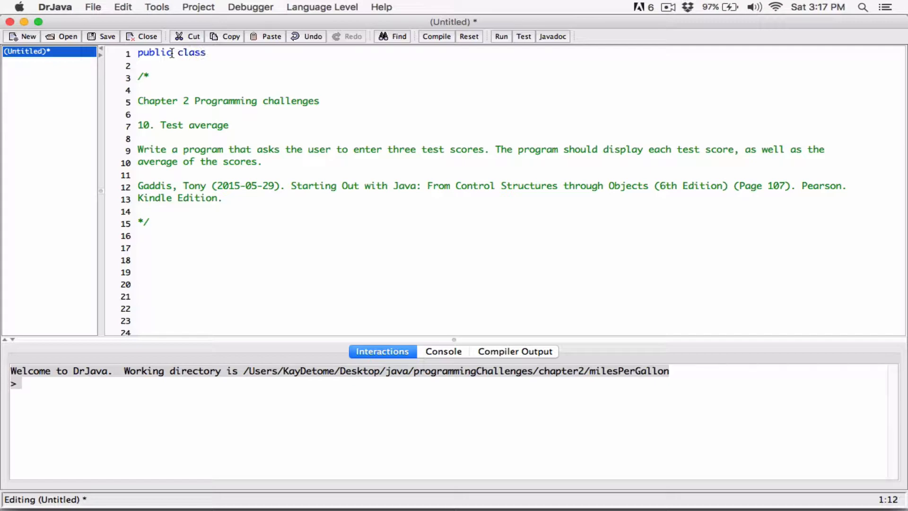
type("Te")
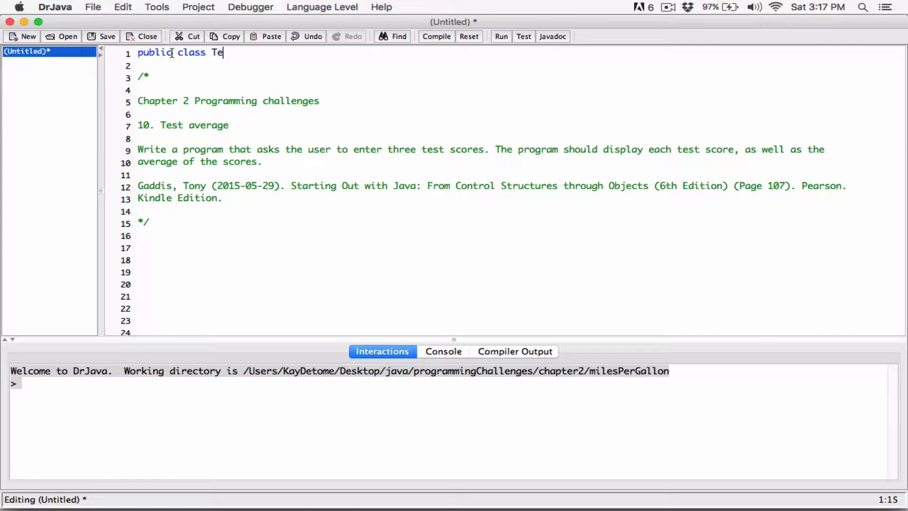
type("stAvar")
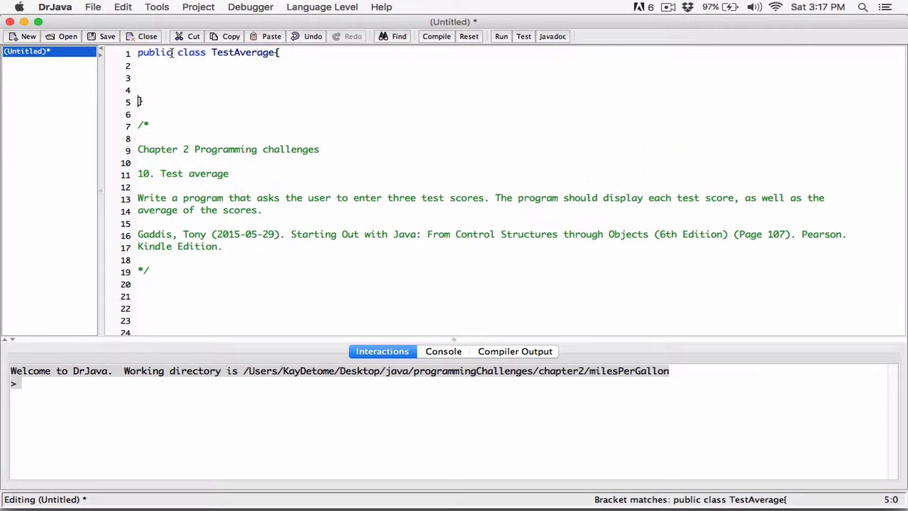
- Add an empty public static void main(String [] args) method with its braces
type("public")
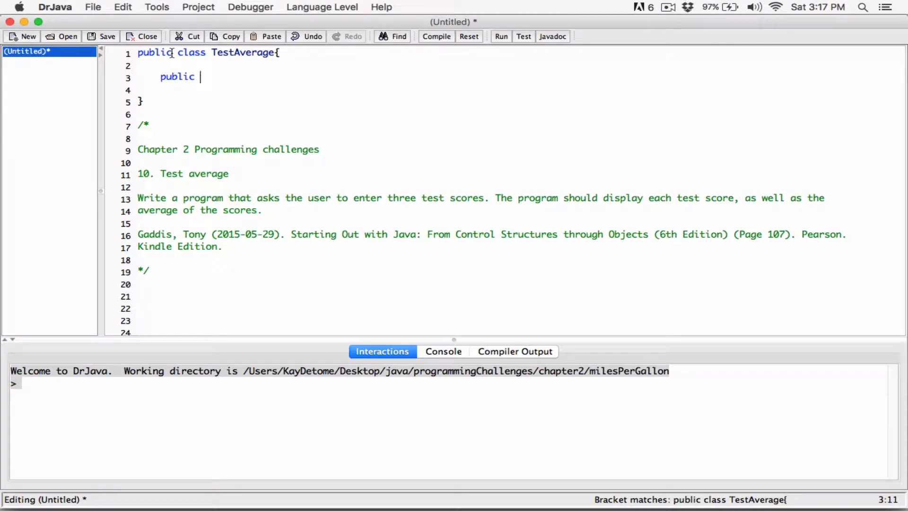
type("s")
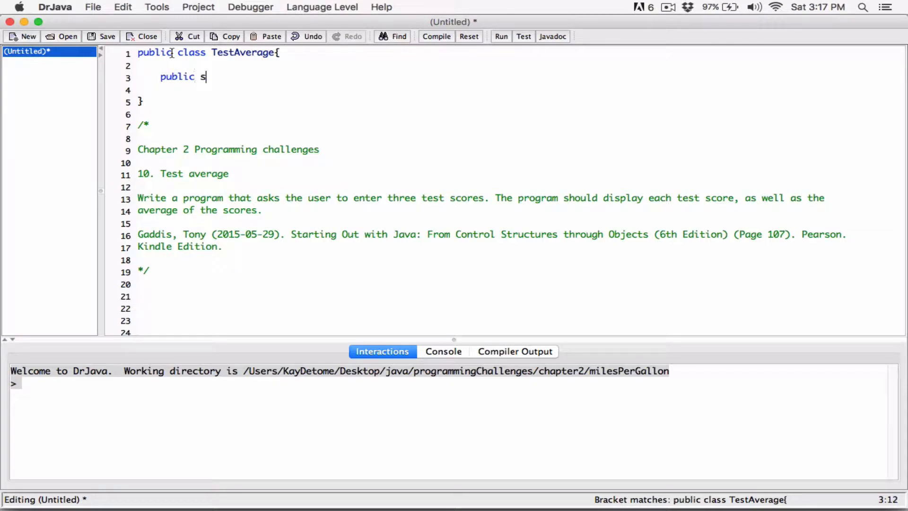
type("tativ")
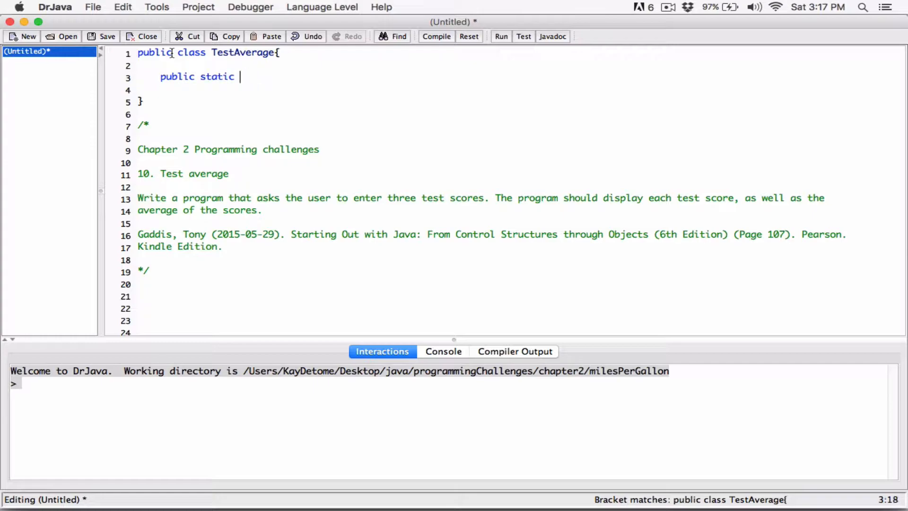
type("void main()")
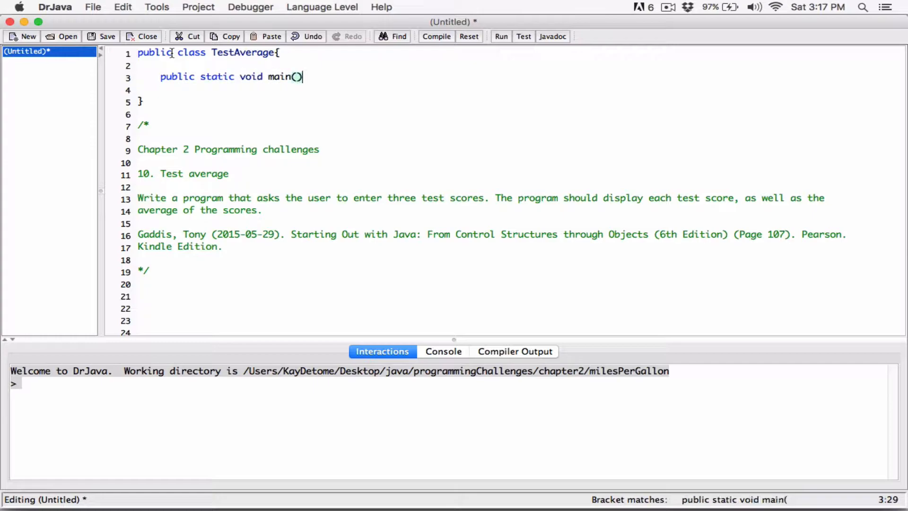
type("{")
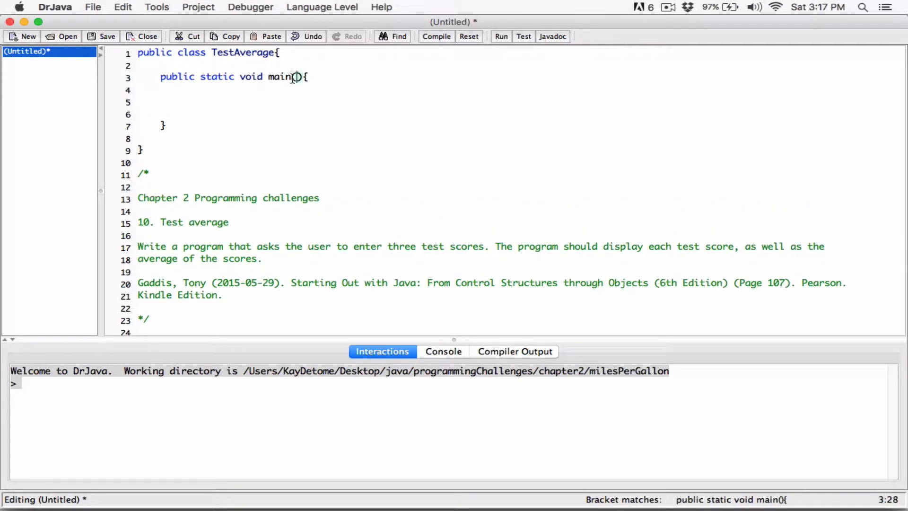
type("String []")
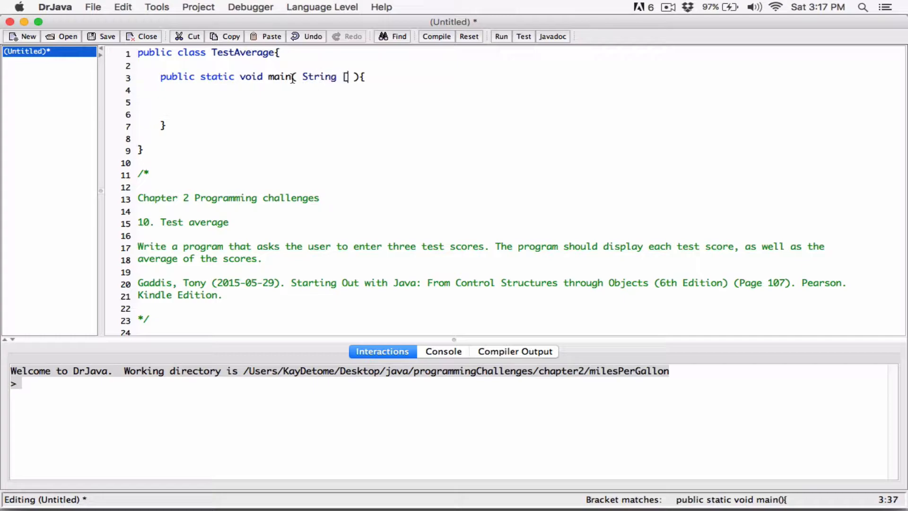
type("a")
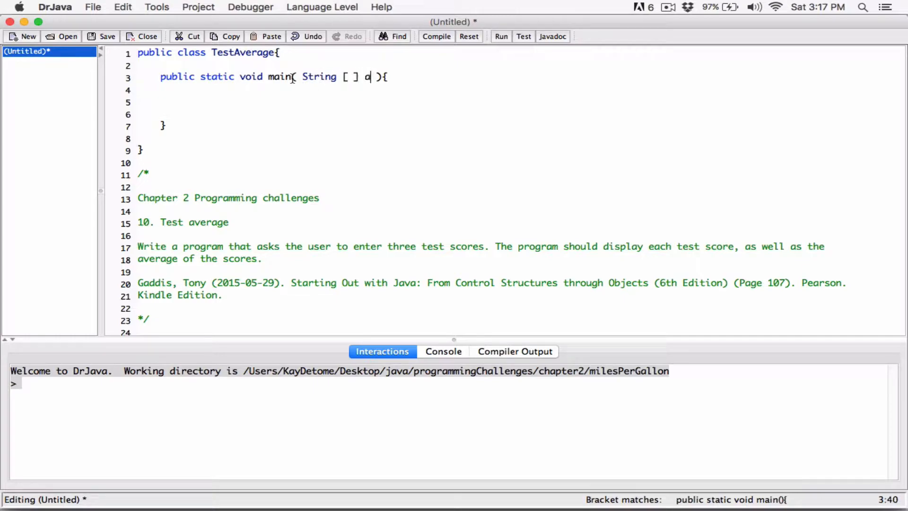
type("rgs")
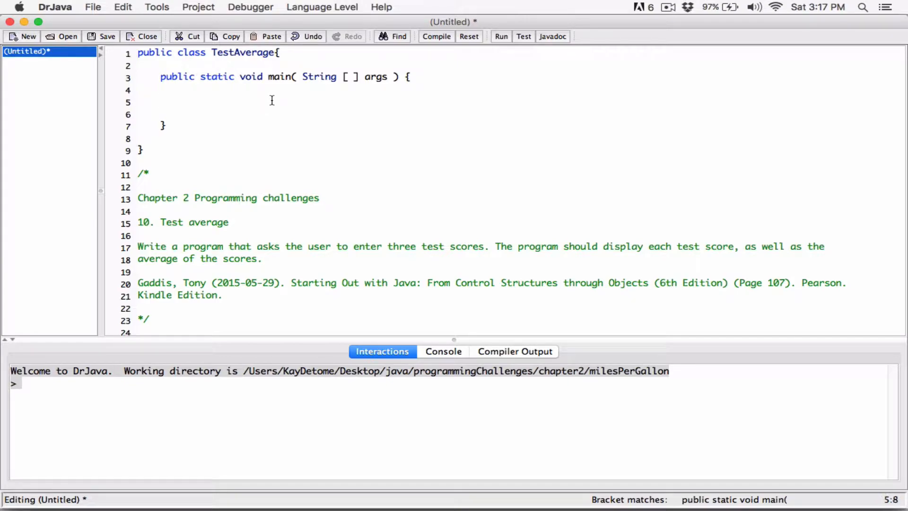
- Add a // declare variables comment and declare double firstScore; inside main
type("// de")
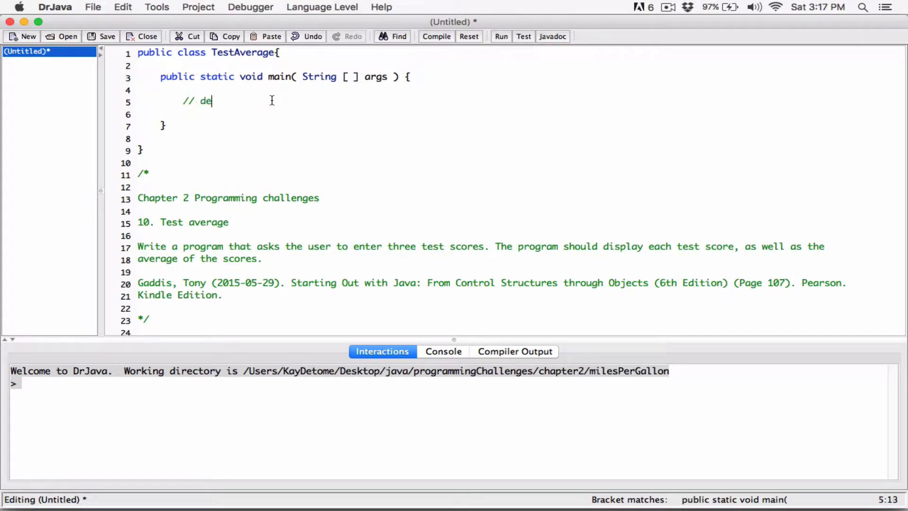
type("clare var")
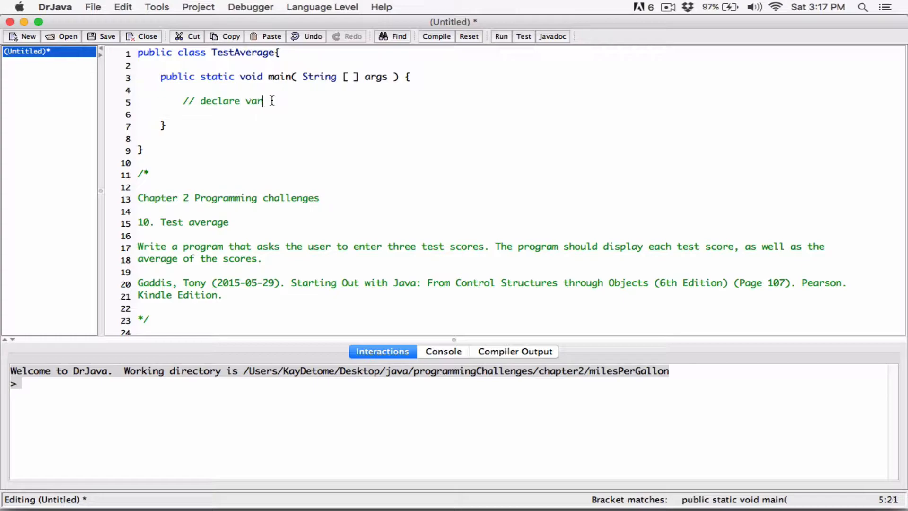
type("iables")
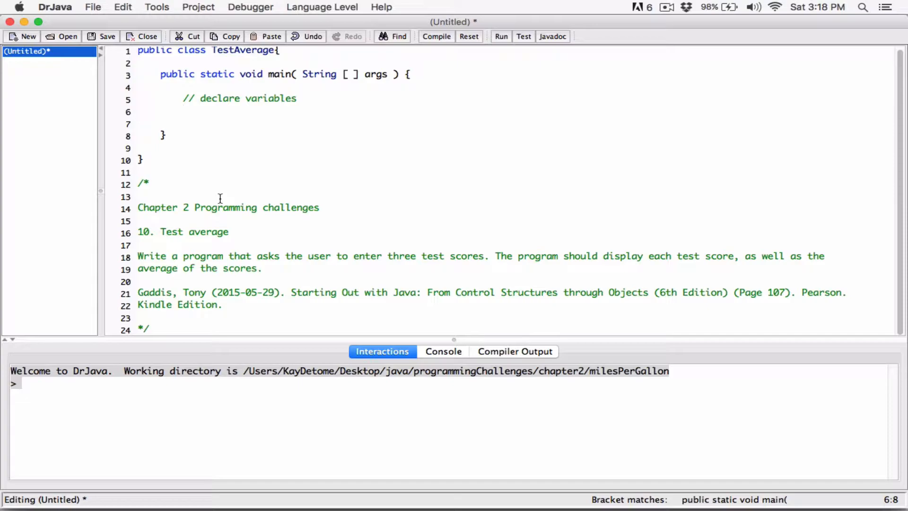
type("doub")
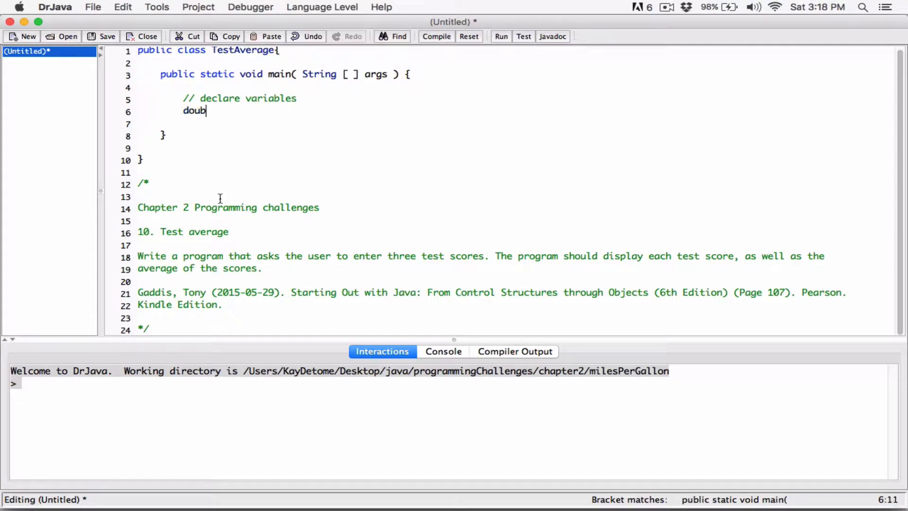
type("le")
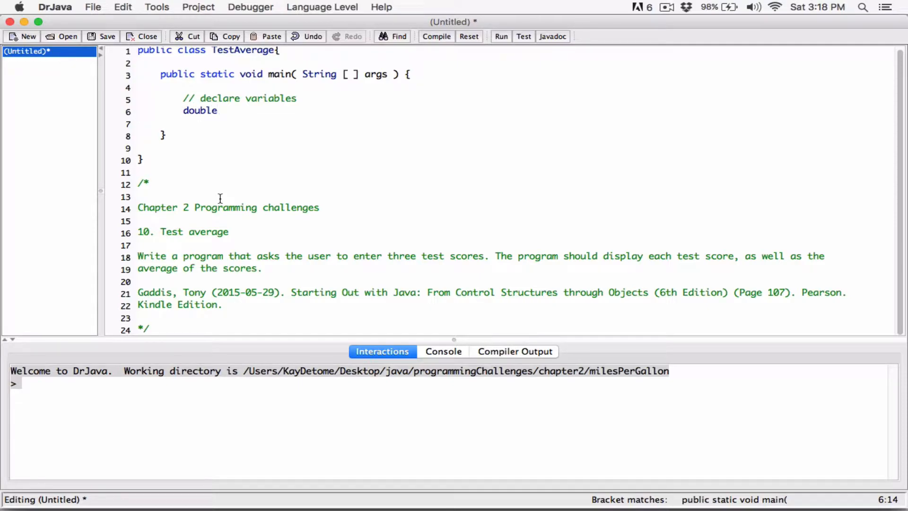
type("fr")
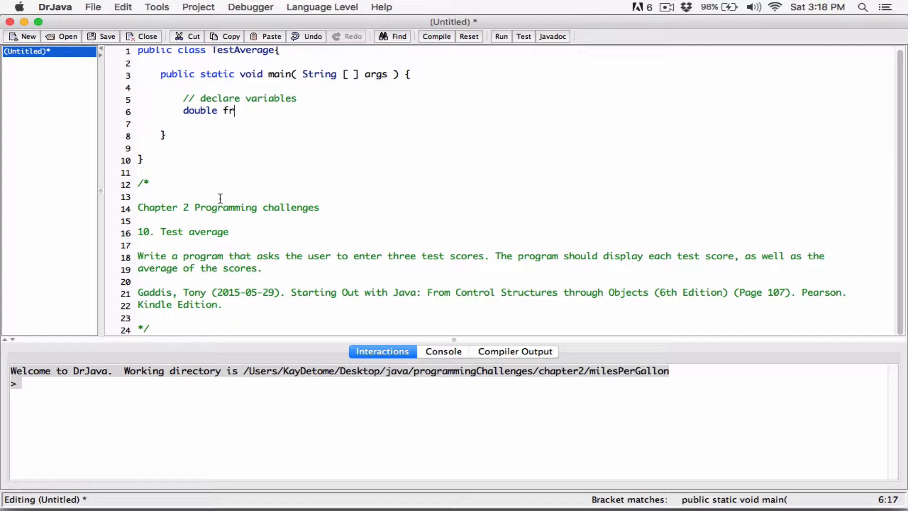
type("irstScore")
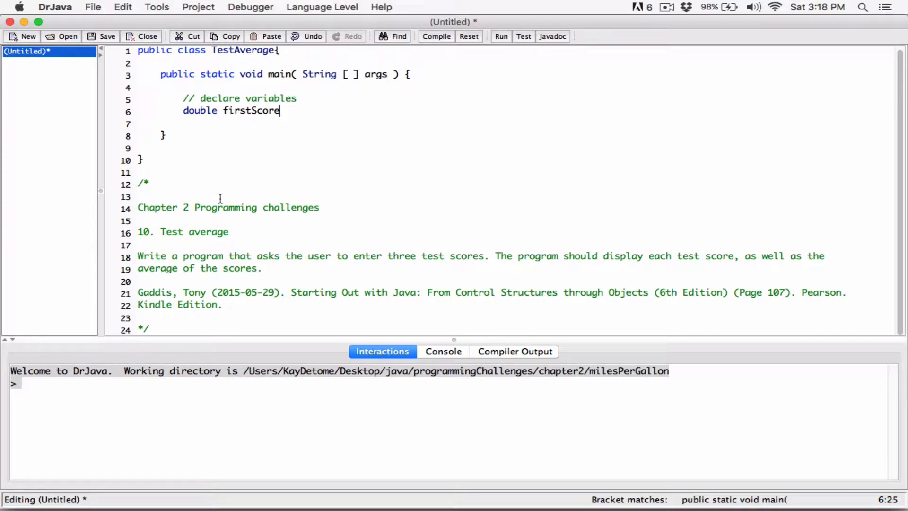
type(";")
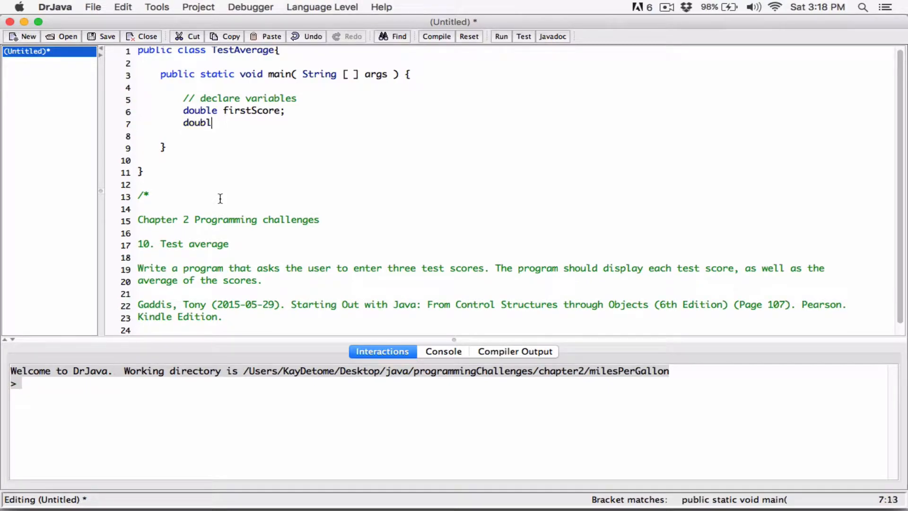
- Declare double secondScore and double thirdScore below firstScore
type("e secondScore;")
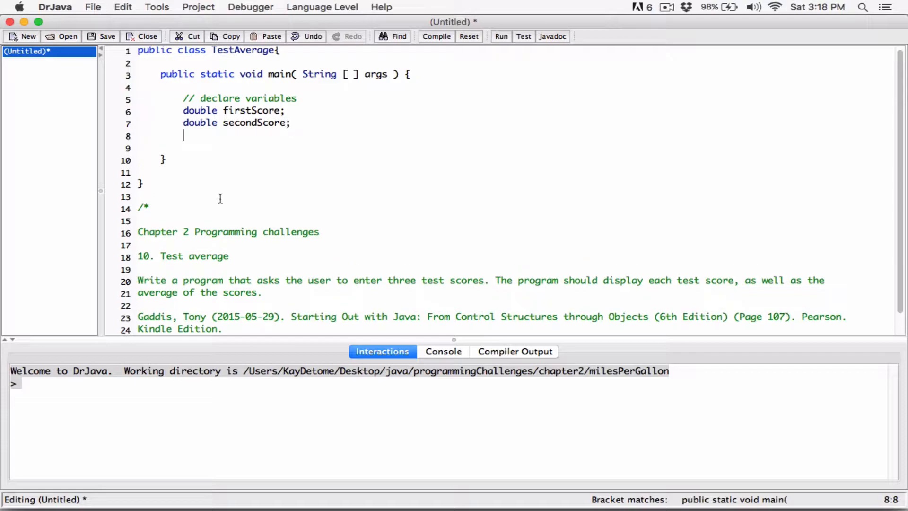
type("double")
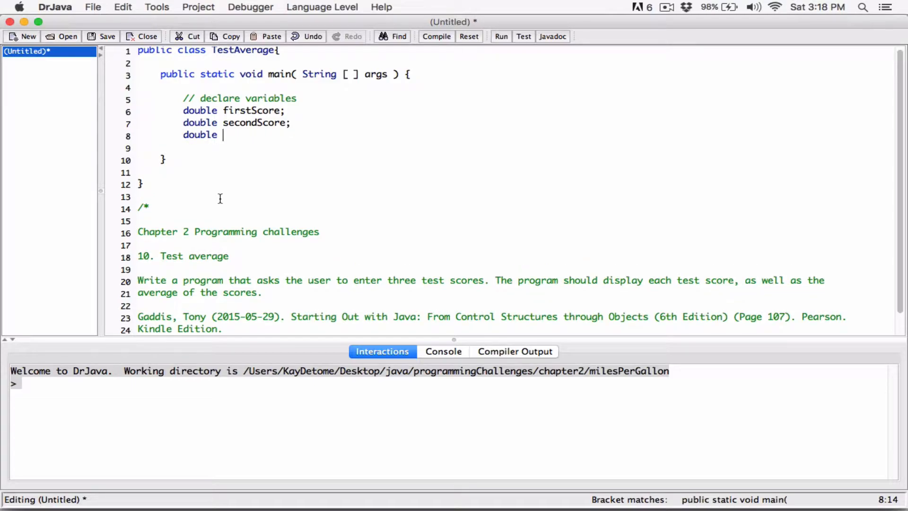
type("thirdScor")
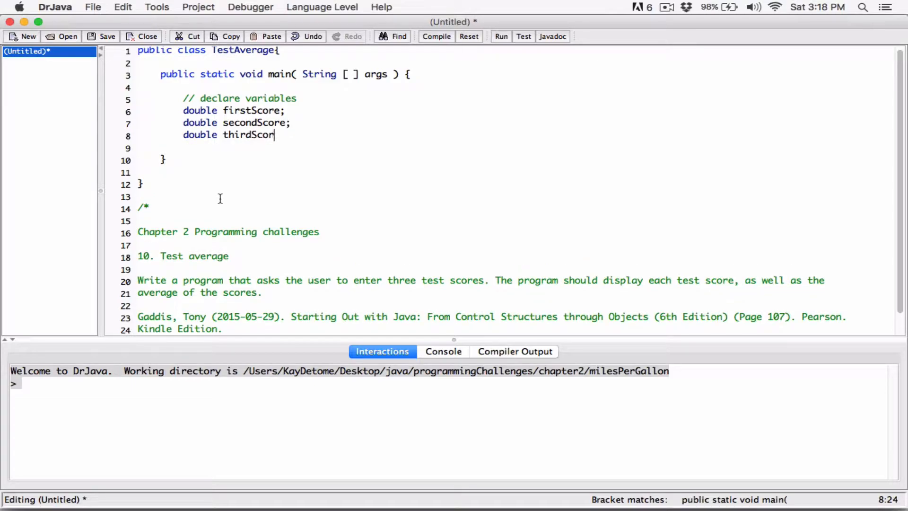
type("e")
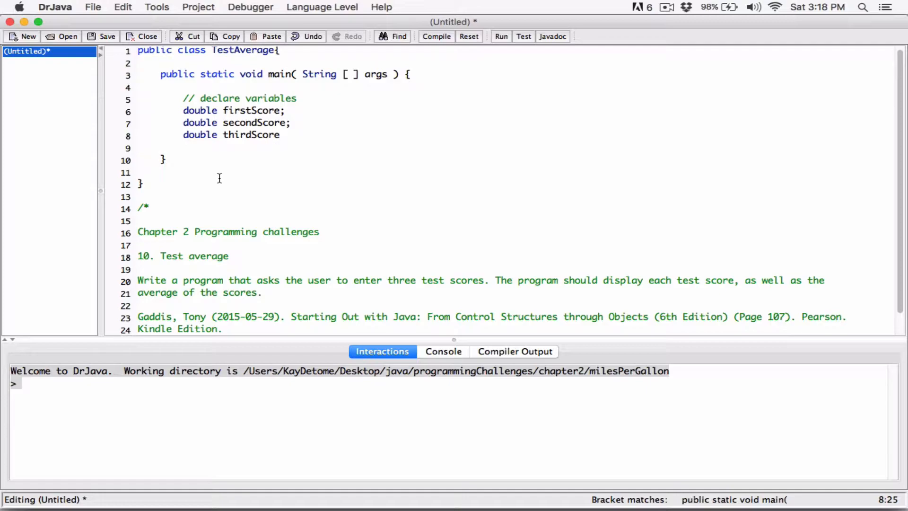
mouse_move(182, 123)
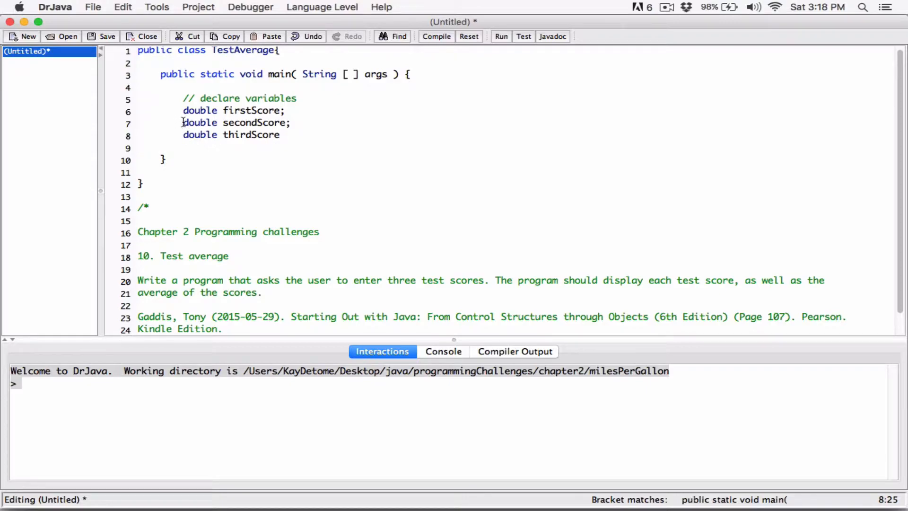
- Complete the score declarations so firstScore, secondScore and thirdScore are all doubles
left_click_drag(182, 122, 281, 134)
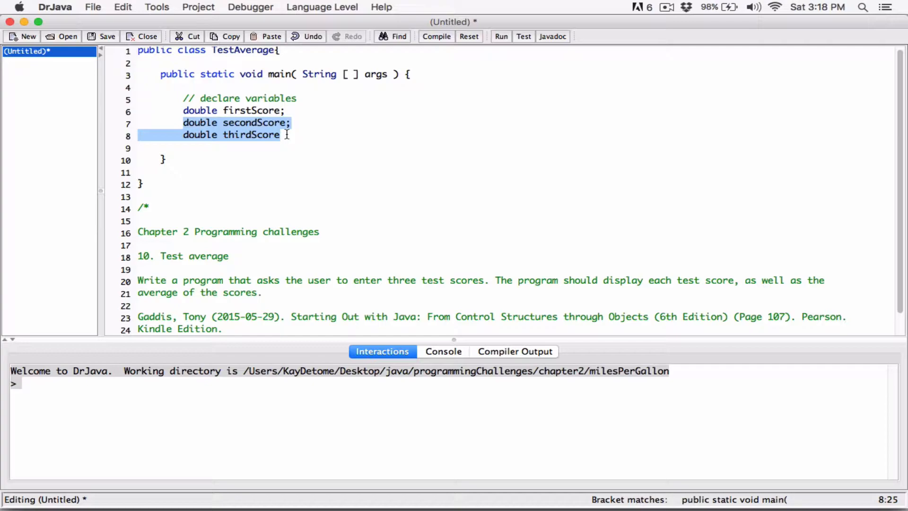
type(";")
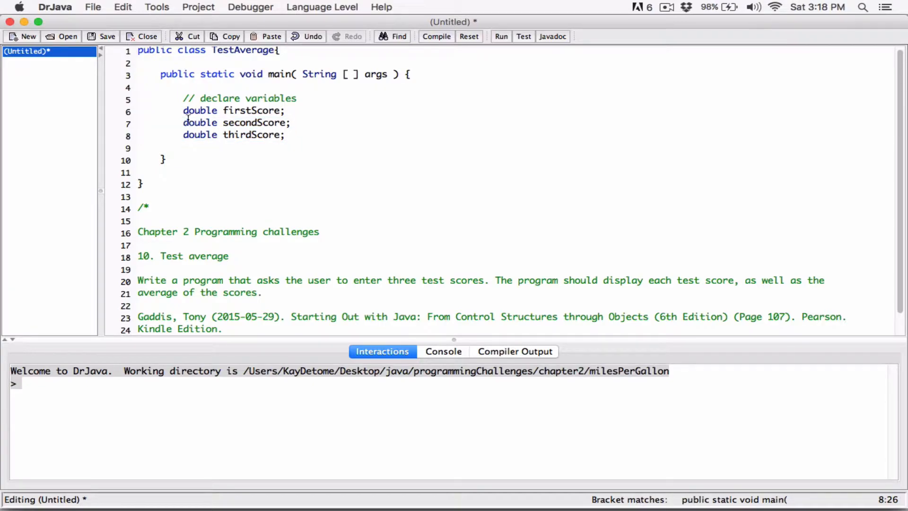
left_click_drag(182, 122, 287, 135)
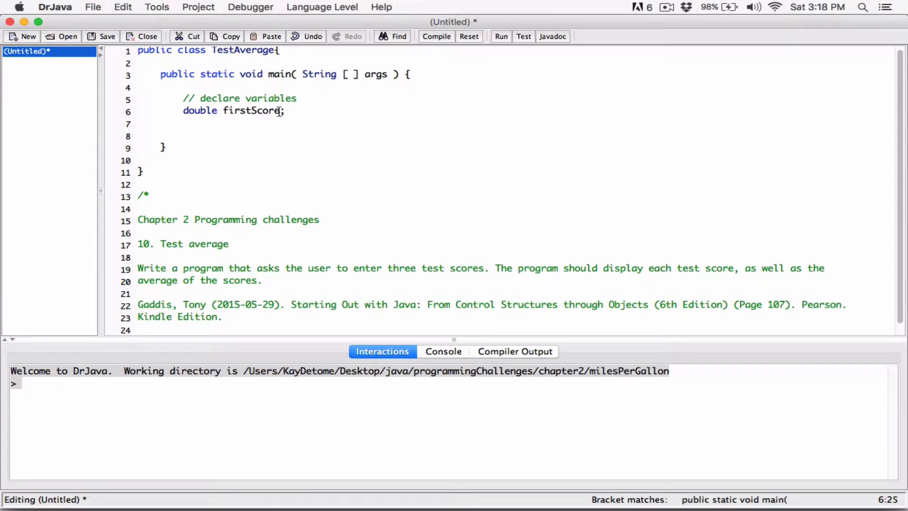
type(", second")
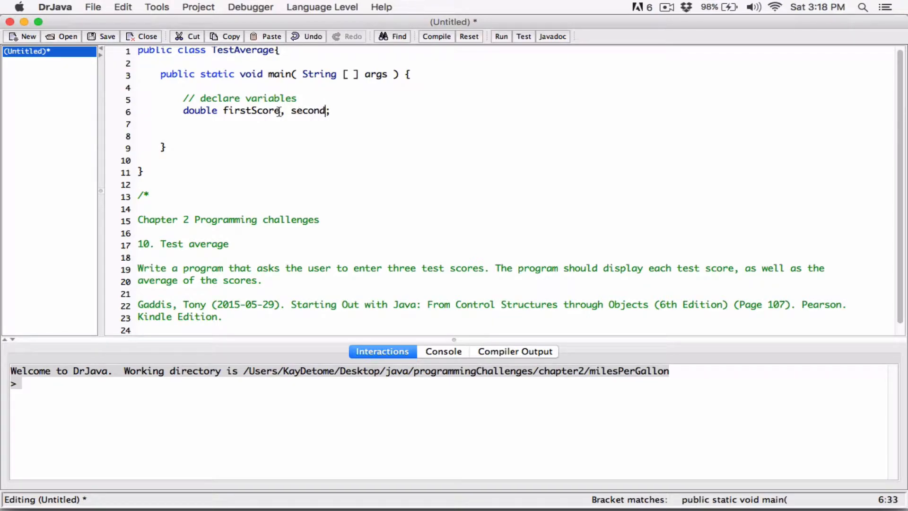
type("Score,")
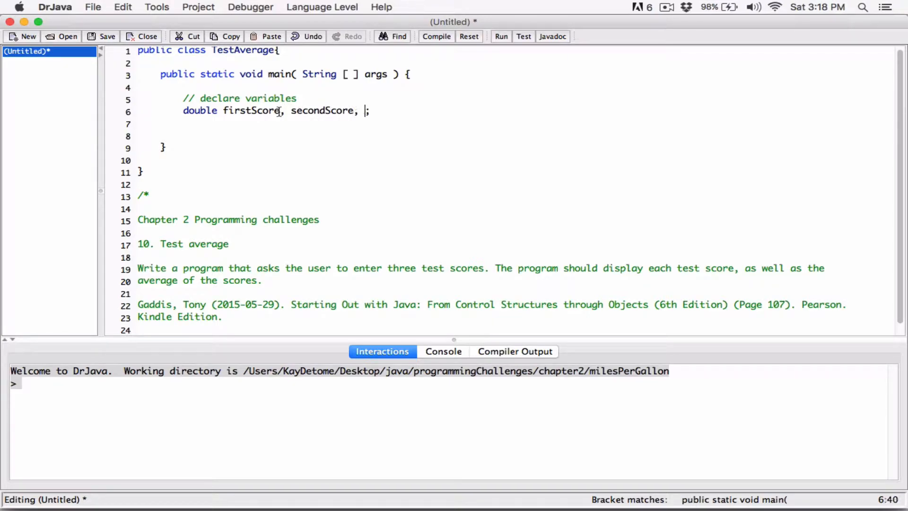
type("thirdScore;")
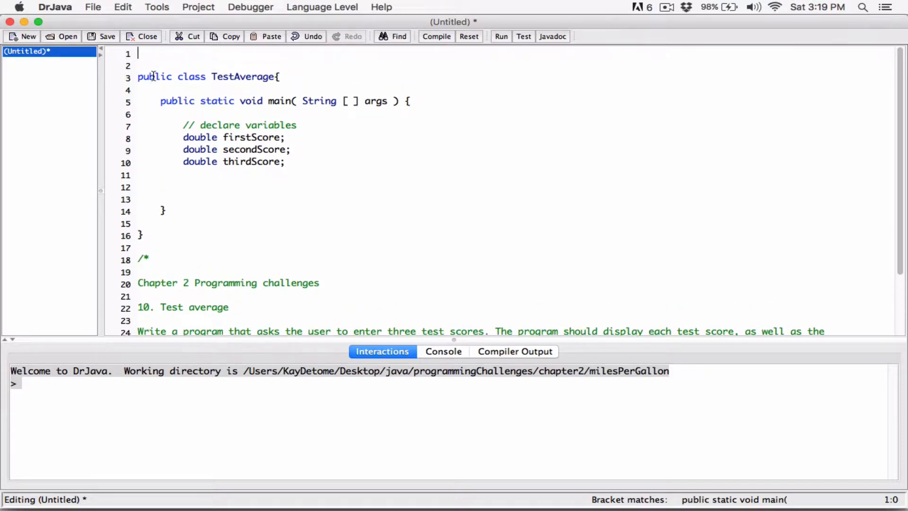
- Add import java.util.Scanner; as the first line of the file
type("import Scanner.u")
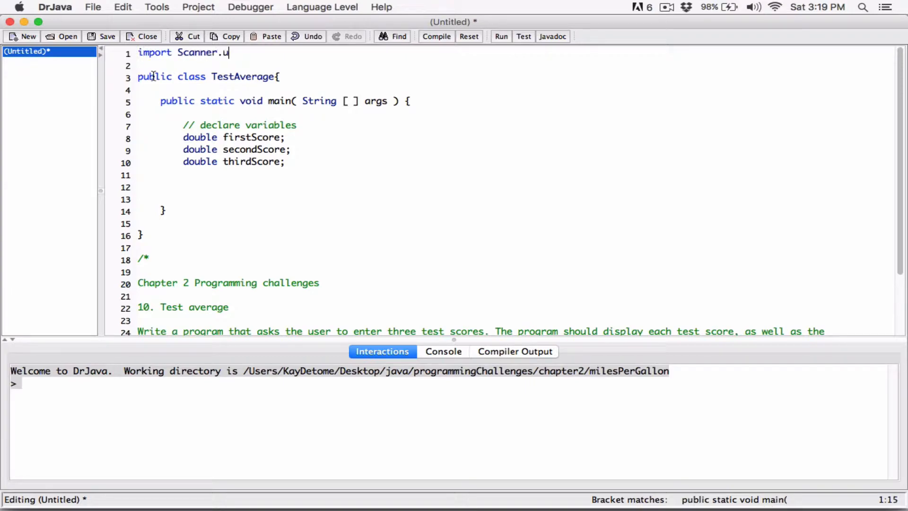
type("til.")
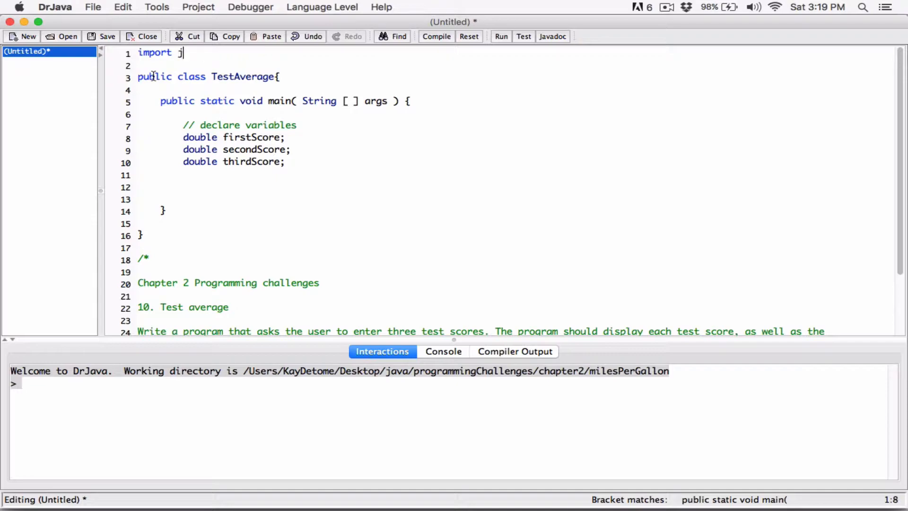
type("ava.util")
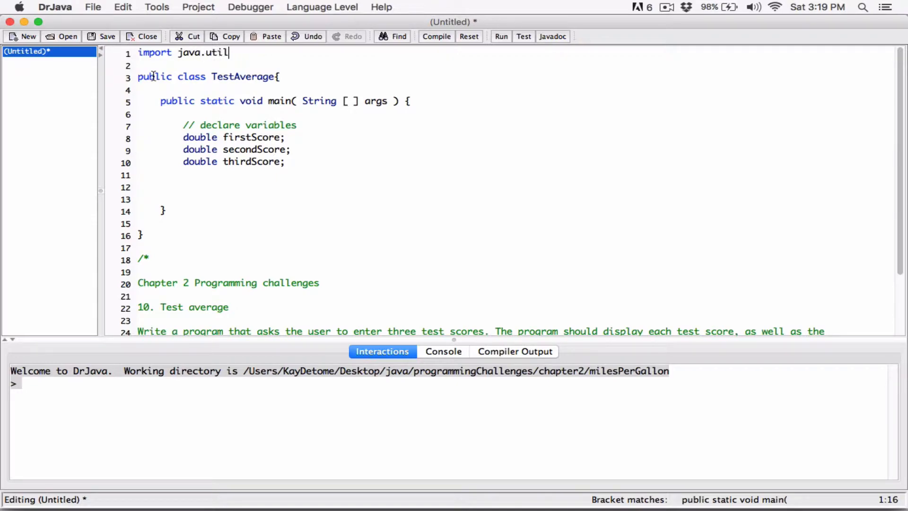
type(".Scanner;")
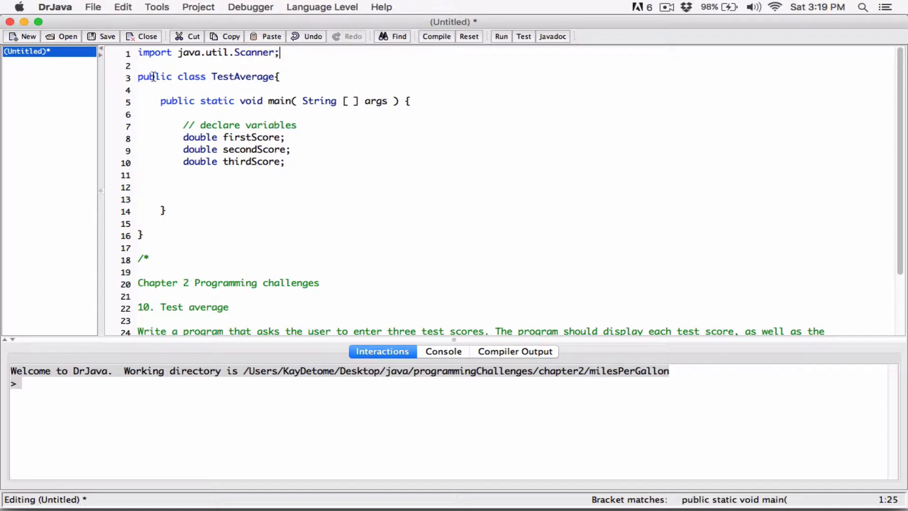
mouse_move(423, 101)
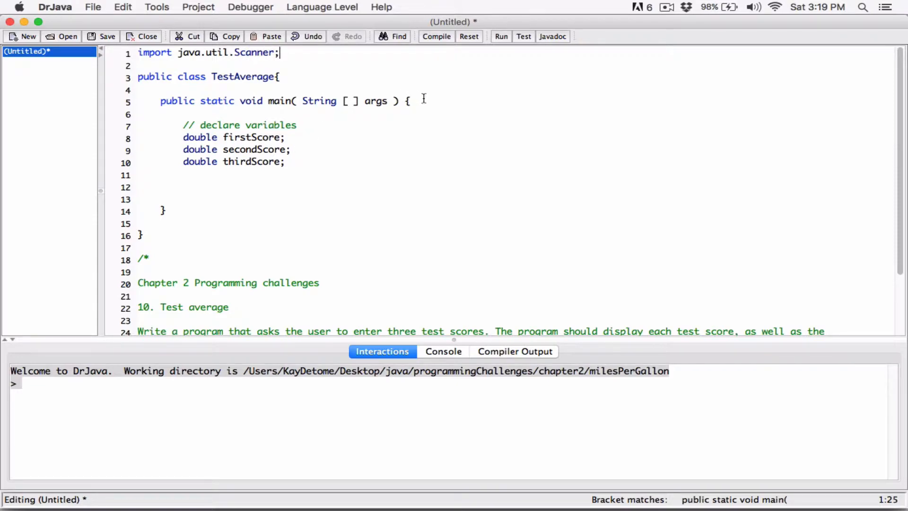
- Create Scanner scanner = new Scanner(System.in); above the variable declarations
type("Scanner")
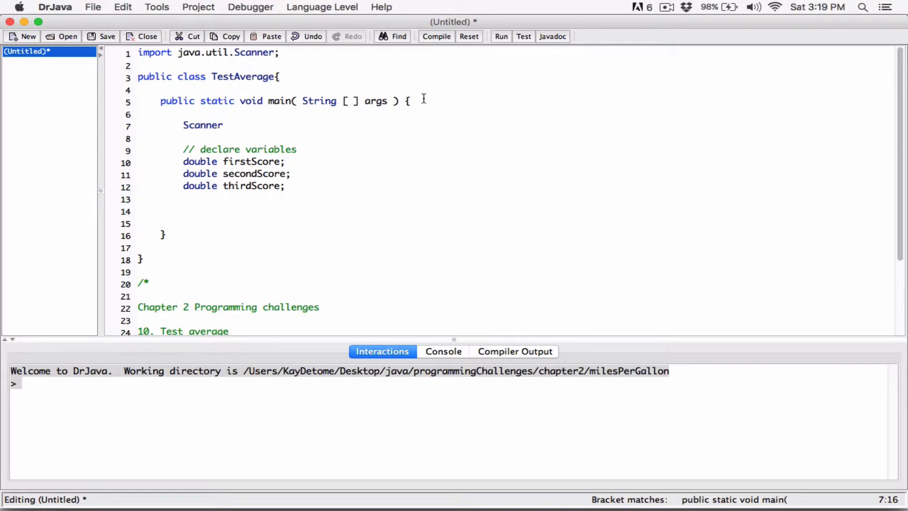
type("sc")
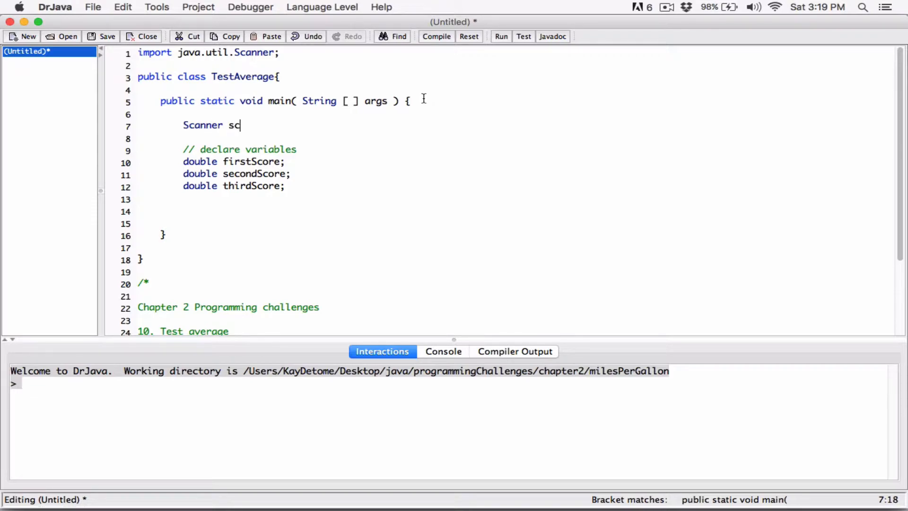
type("anner = new S")
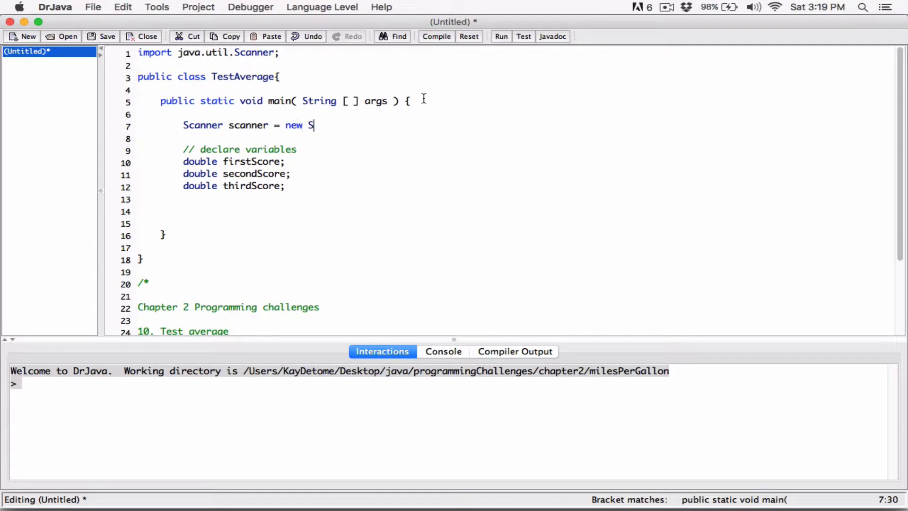
type("canner()")
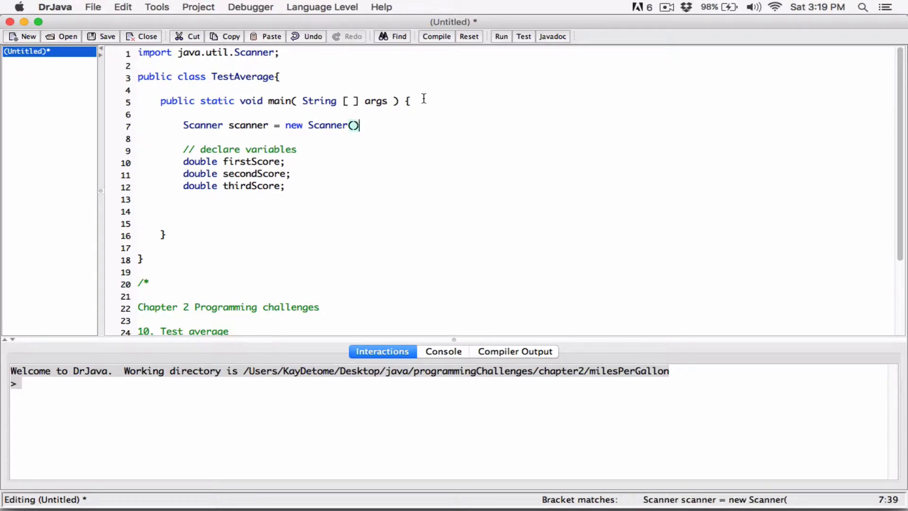
type(";")
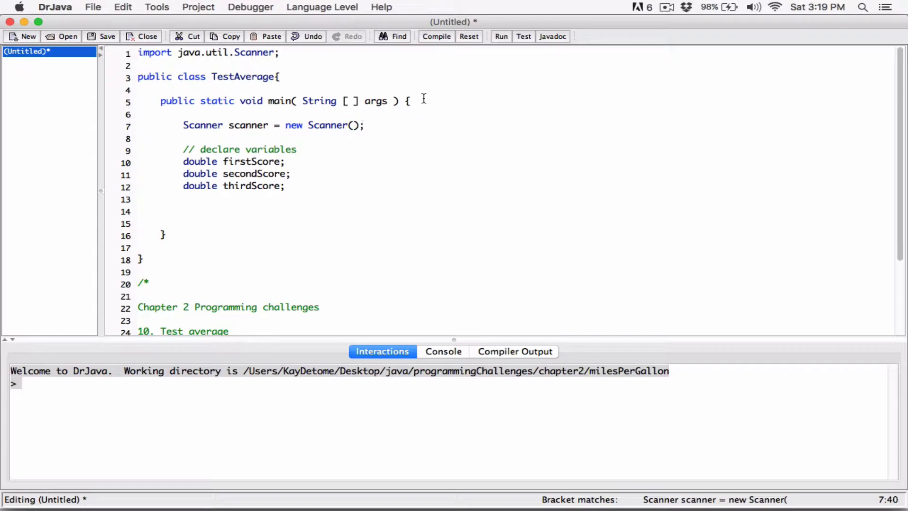
type("S")
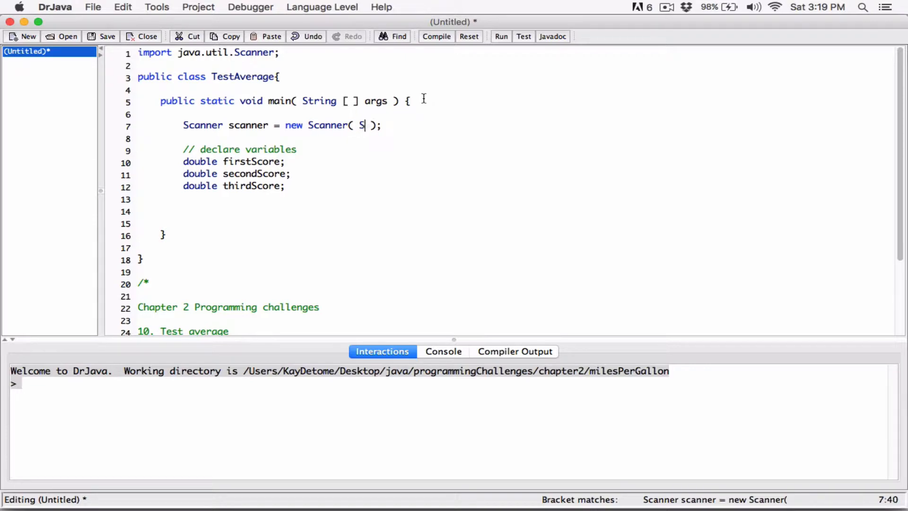
type("ystem.")
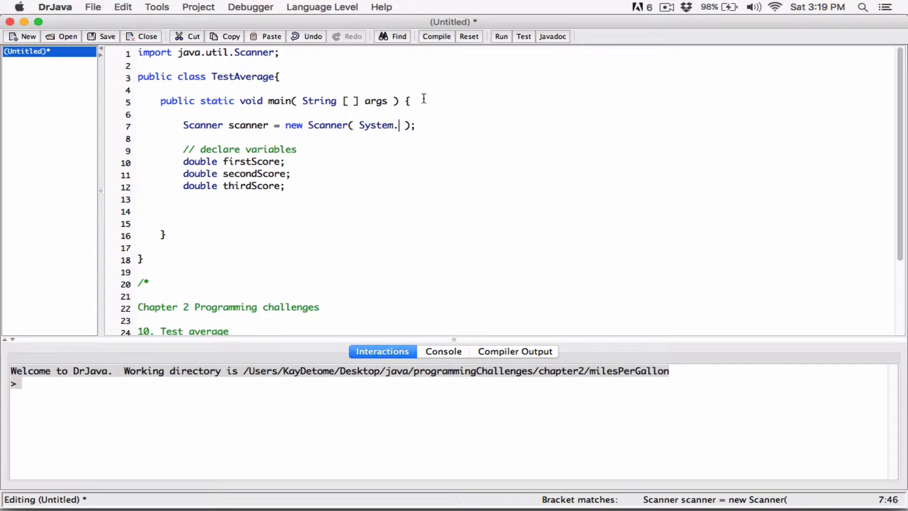
type("in")
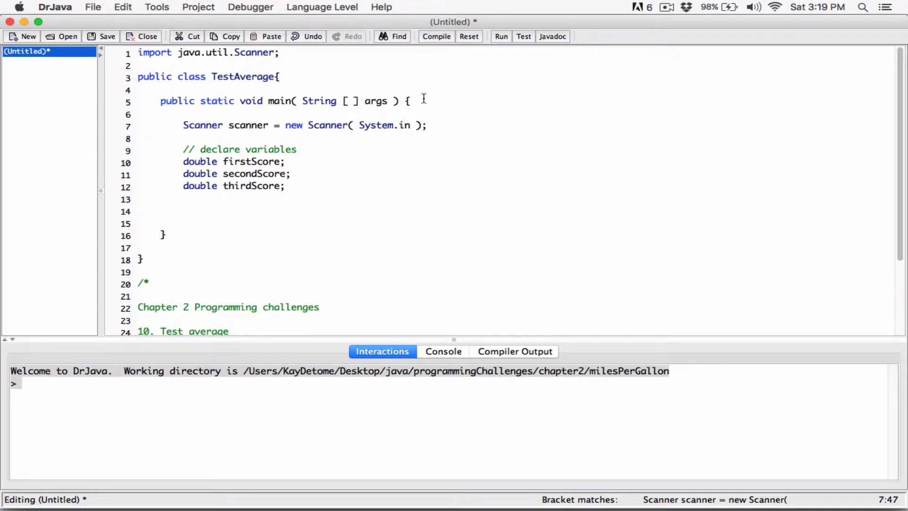
double_click(248, 125)
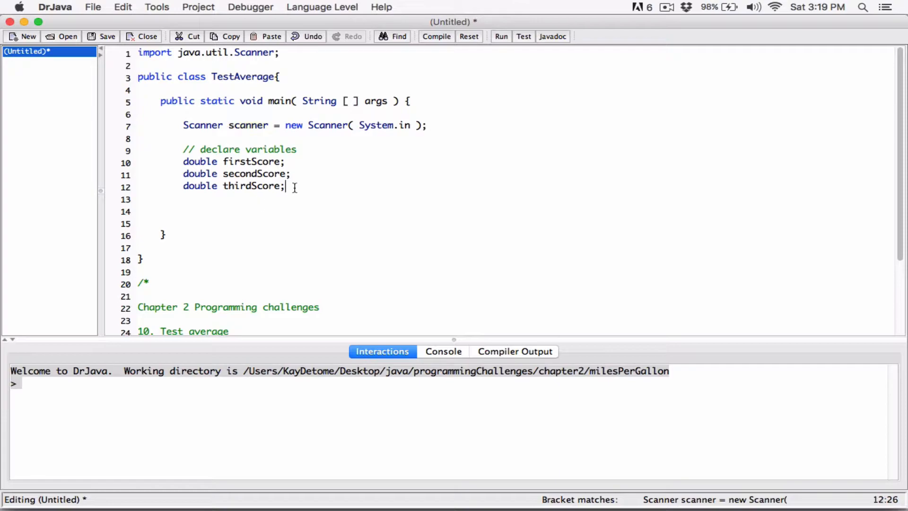
- Print the prompt "Please enter the first Score" with System.out.println after the declarations
type("Sy")
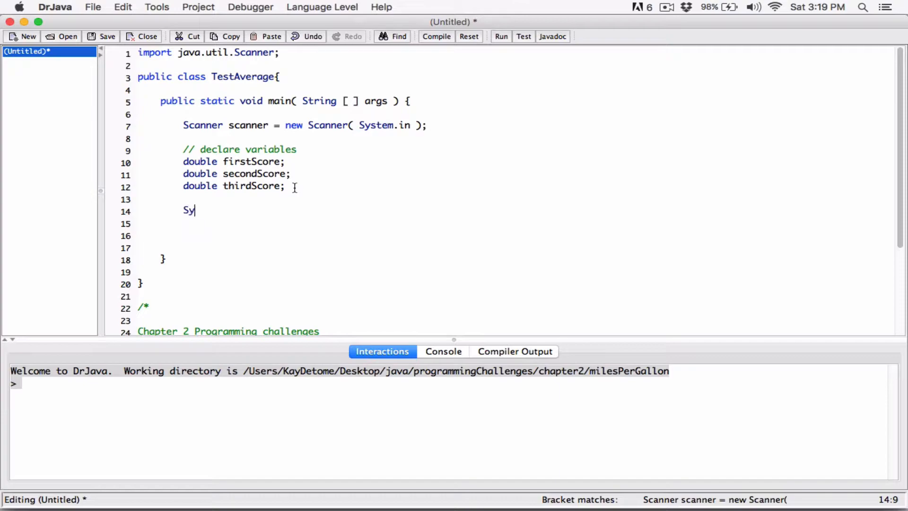
type("stem")
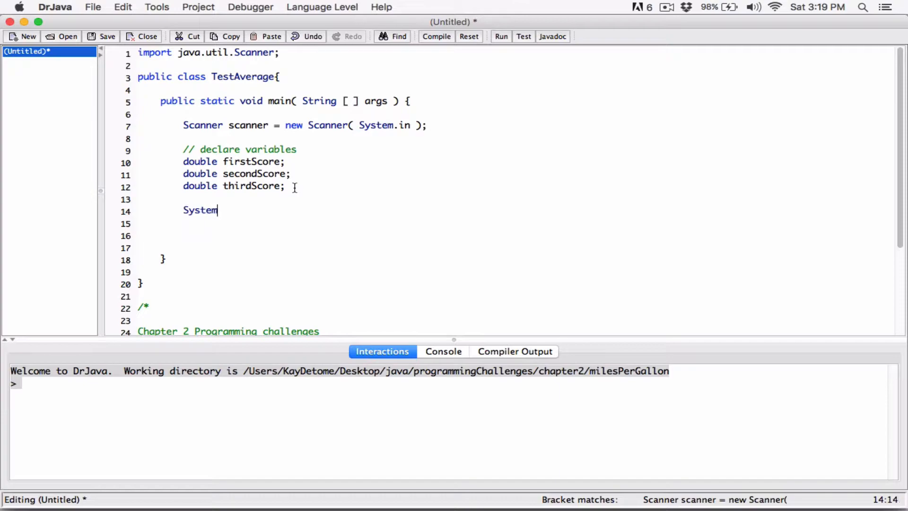
type(".out.")
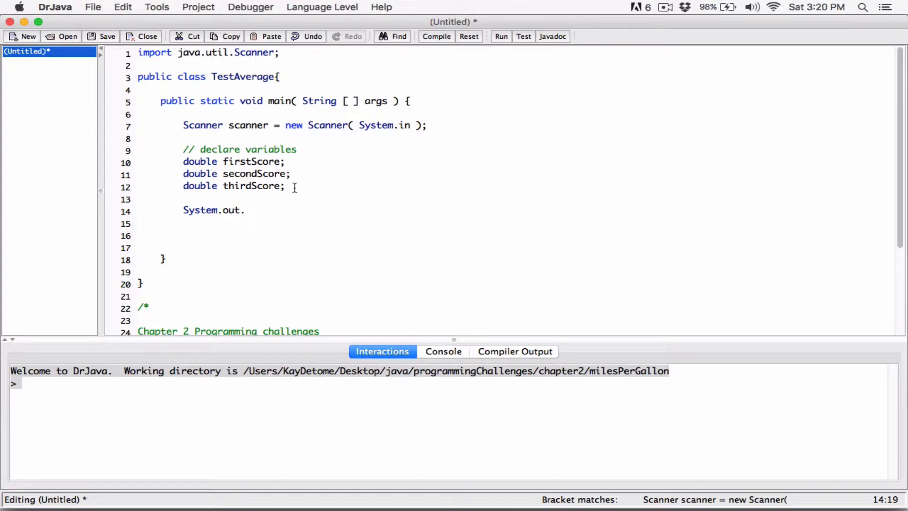
type("prin")
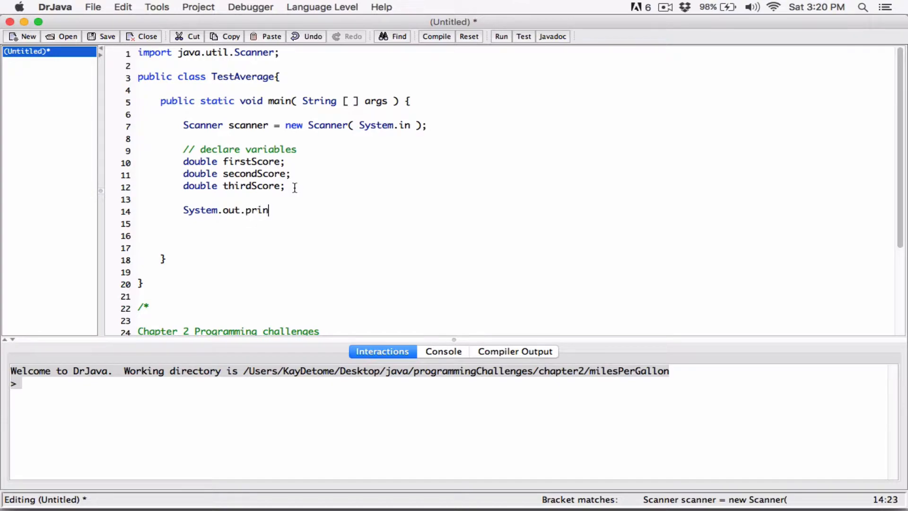
type("tln();")
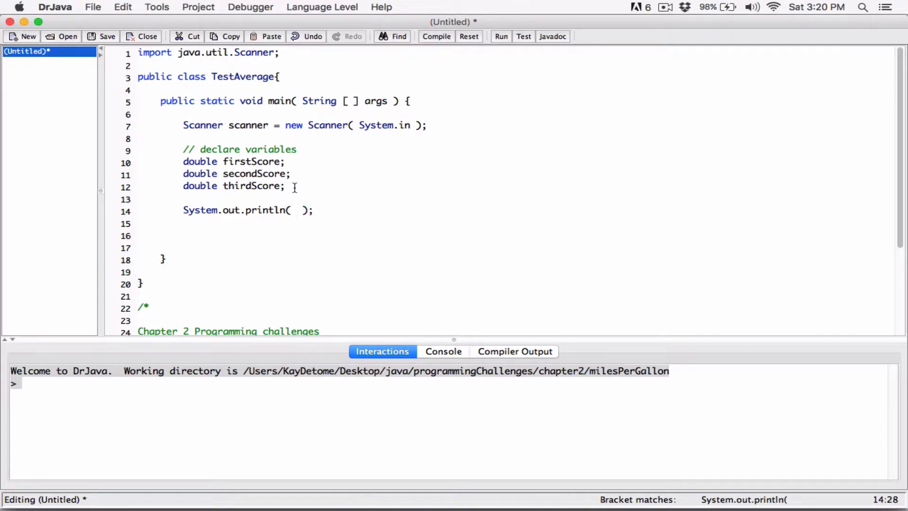
type("\"\"")
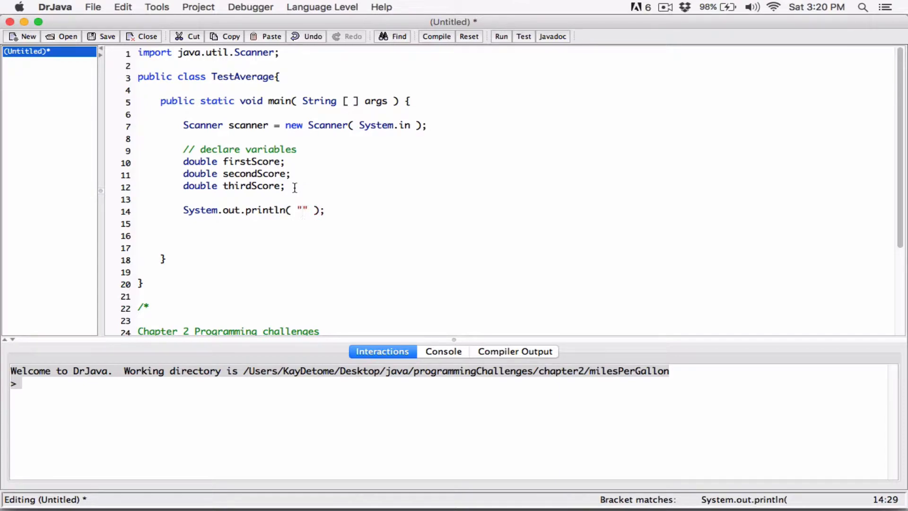
type("Please ente")
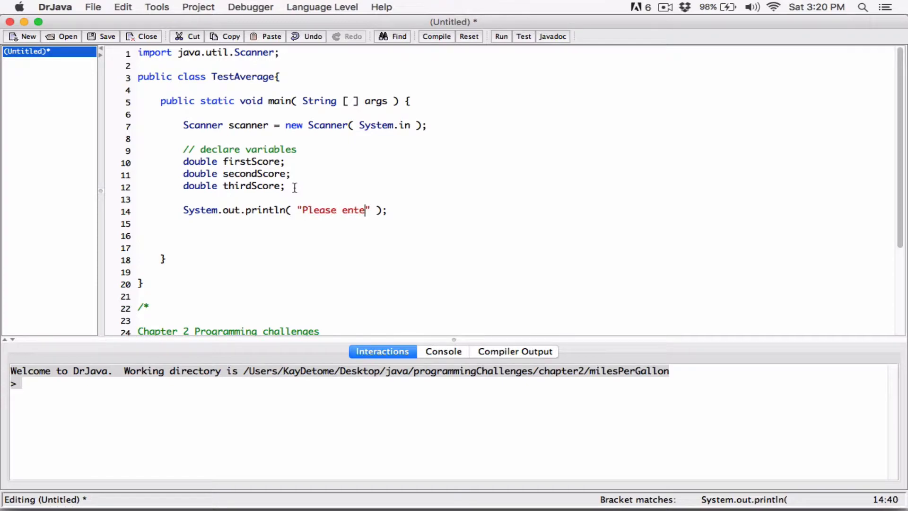
type("r first")
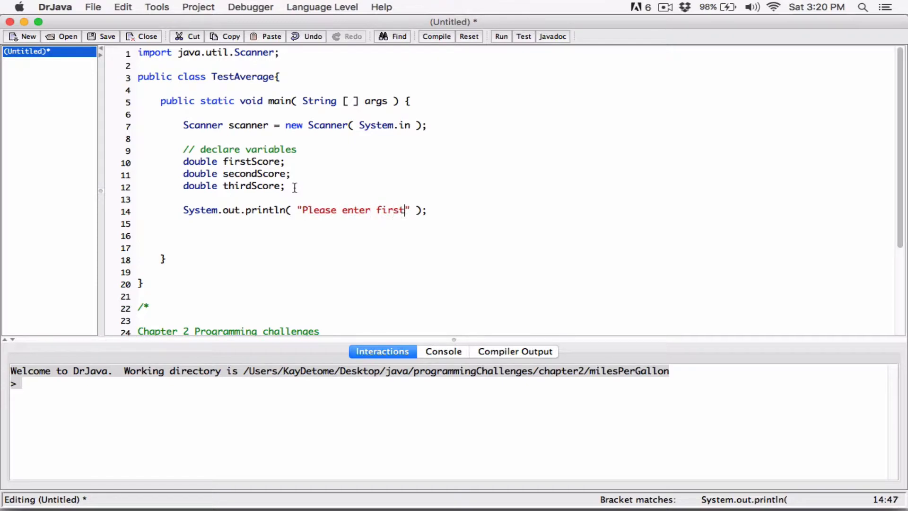
type("Score")
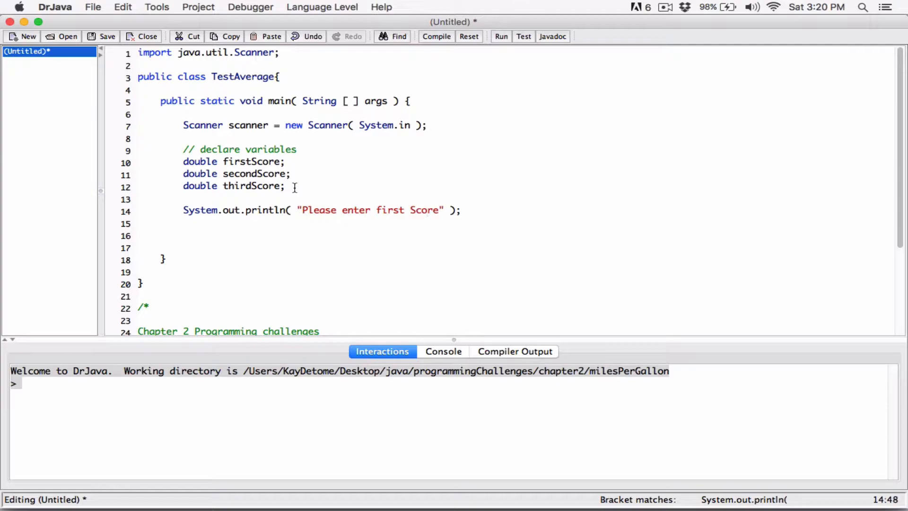
type("the")
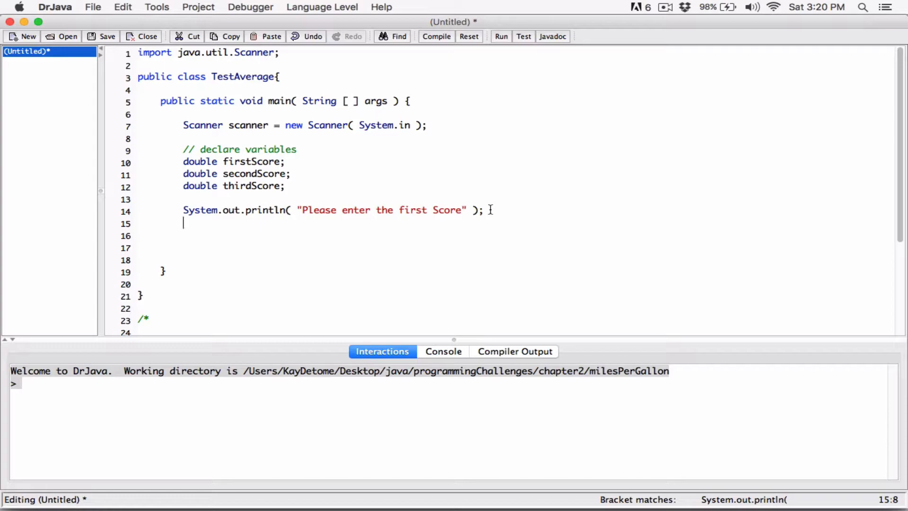
- Read the first score with firstScore = scanner.nextDouble();
type("firstS")
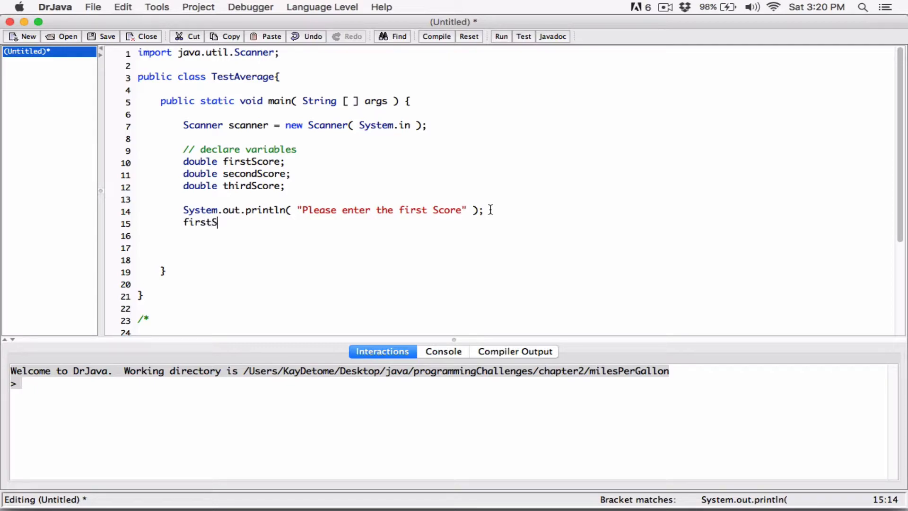
type("core =")
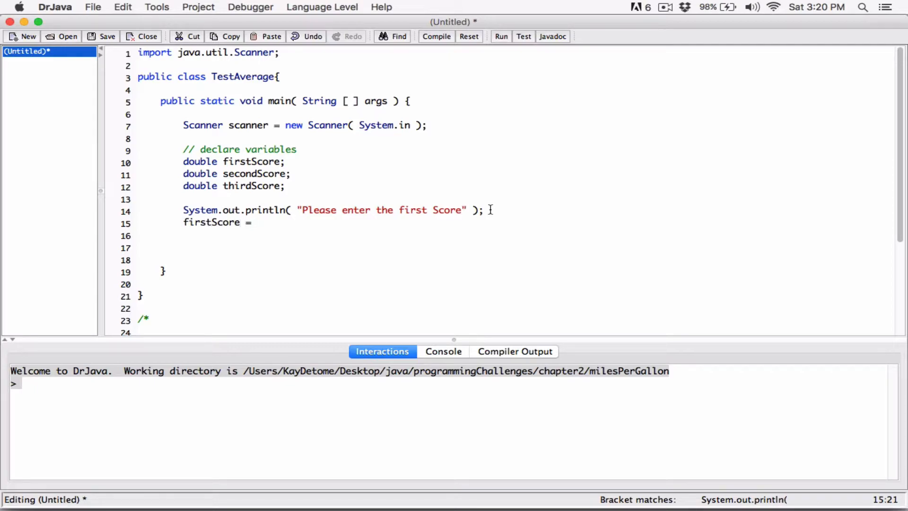
type("sc")
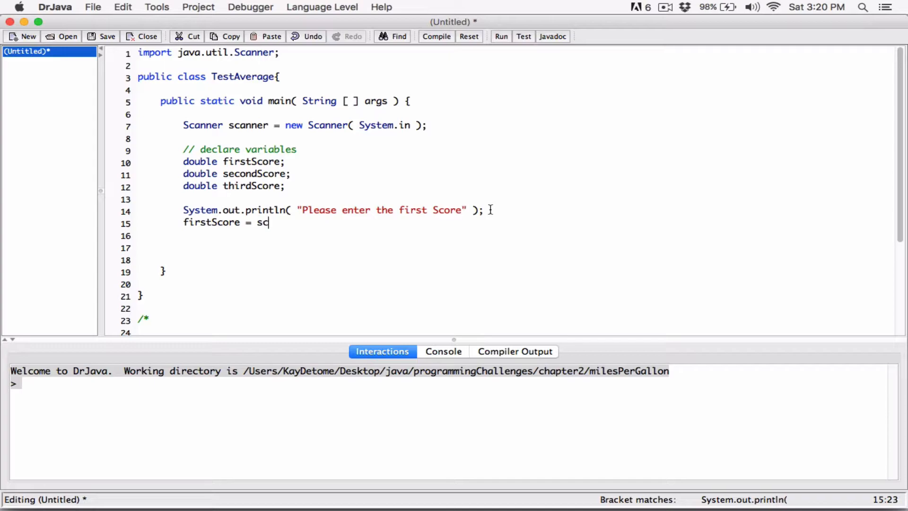
type("anner.")
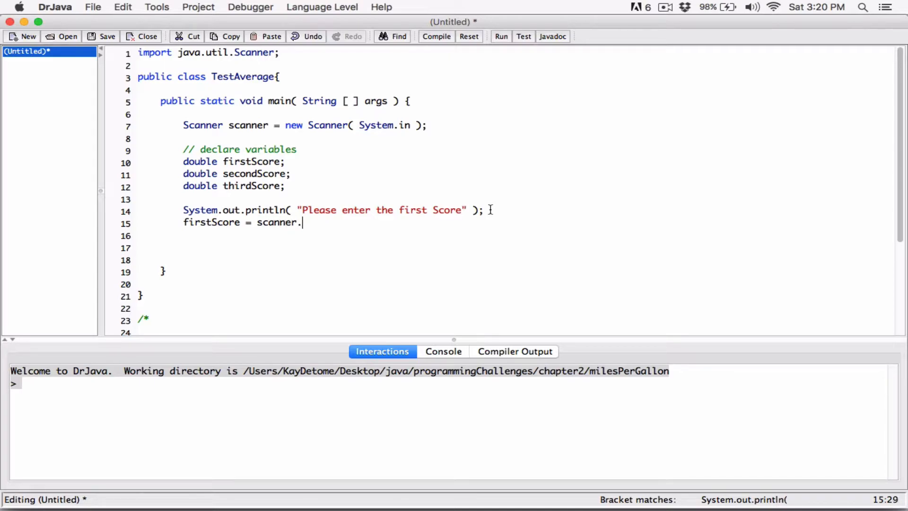
type("nextDouble(")
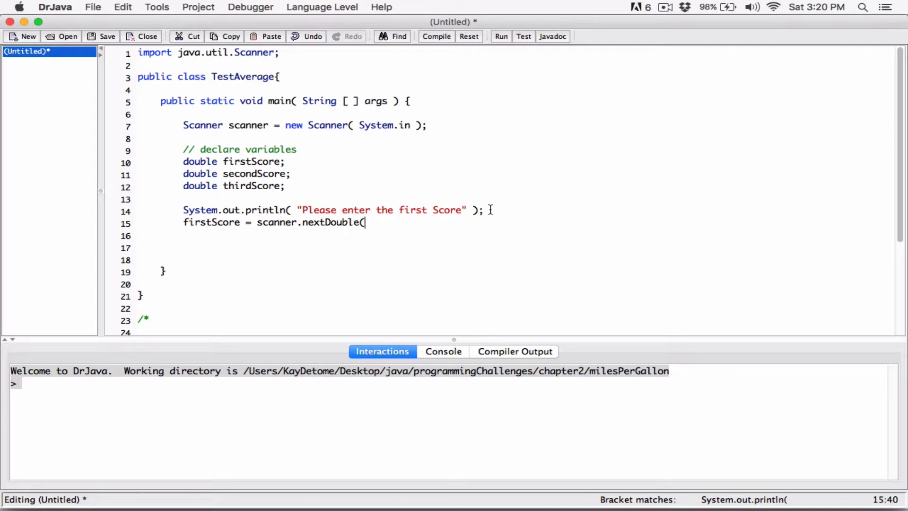
type(");")
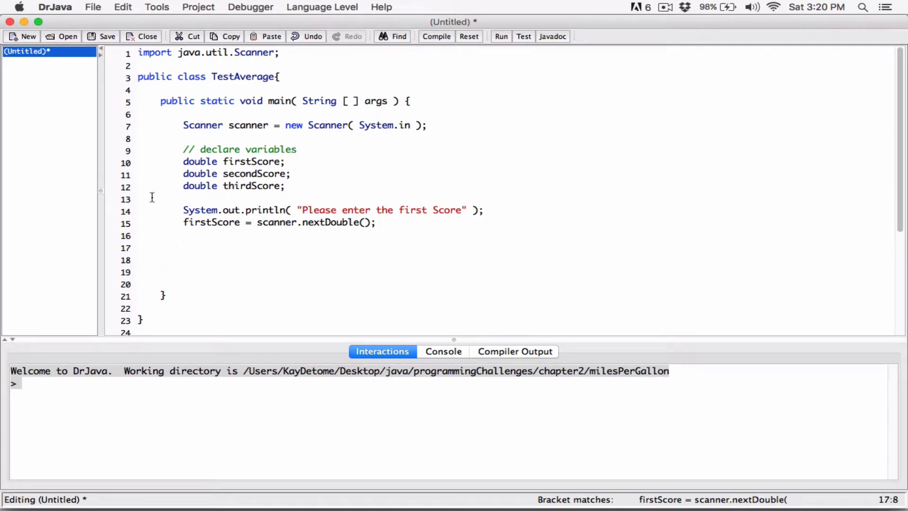
- Duplicate the prompt-and-read lines and edit the first copy for the second score into secondScore
left_click_drag(182, 210, 376, 222)
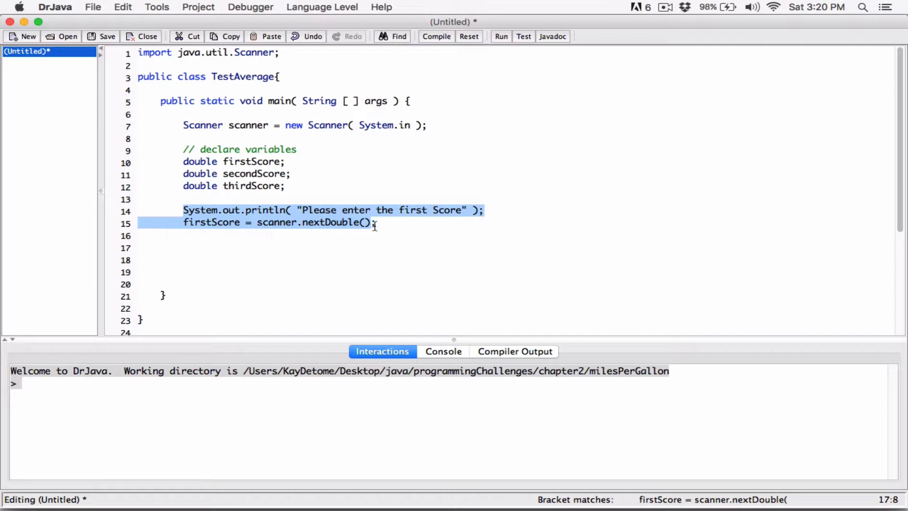
left_click(376, 223)
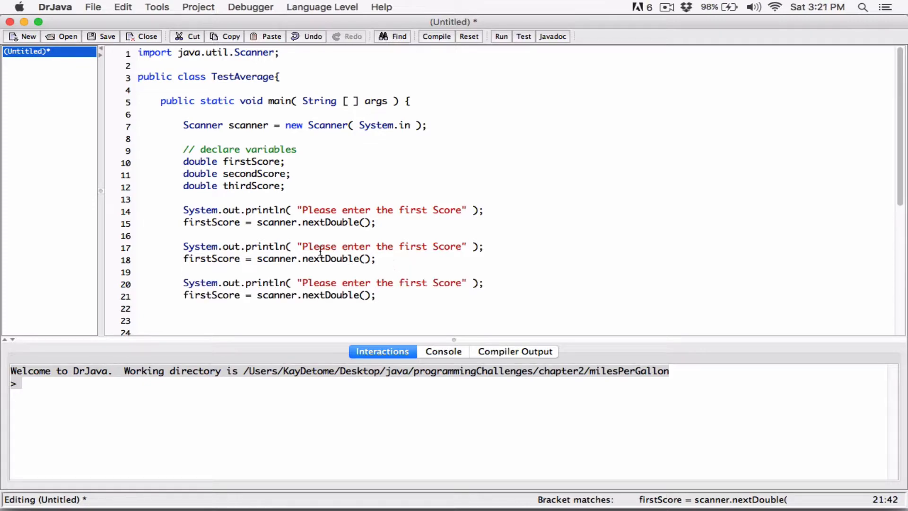
type("second")
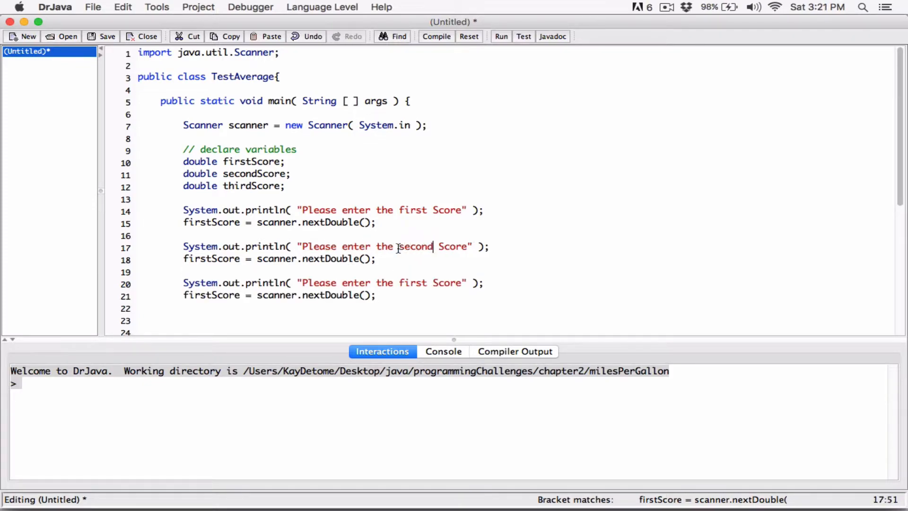
double_click(211, 258)
type("econd")
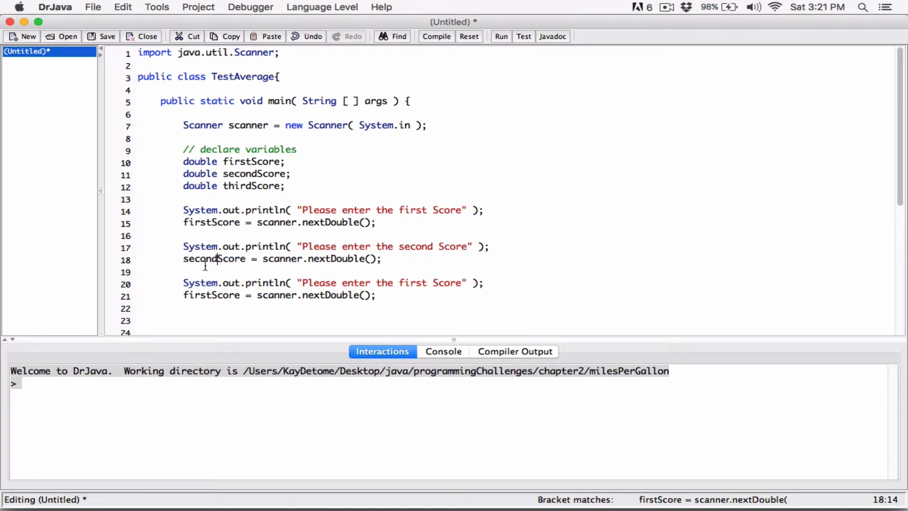
- Edit the second copy to prompt for the third score and read it into thirdScore
left_click(403, 283)
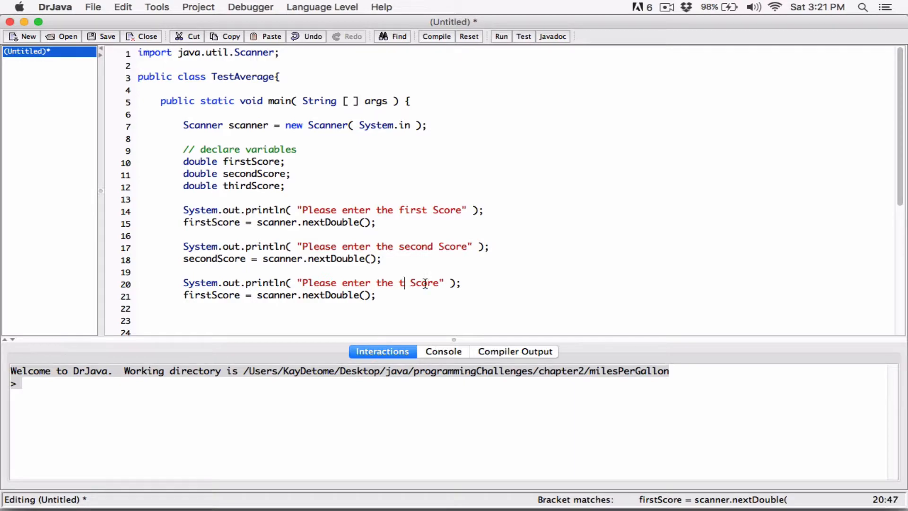
type("hird")
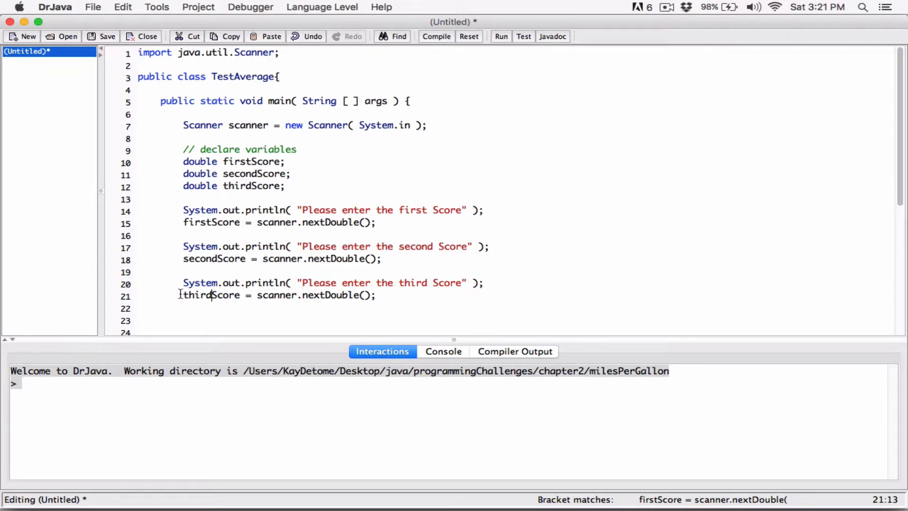
scroll("down", 3)
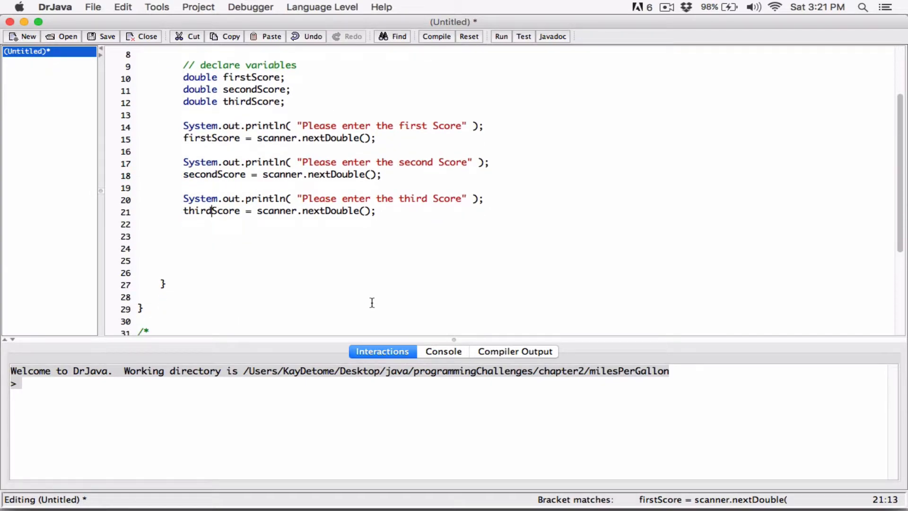
scroll("down", 3)
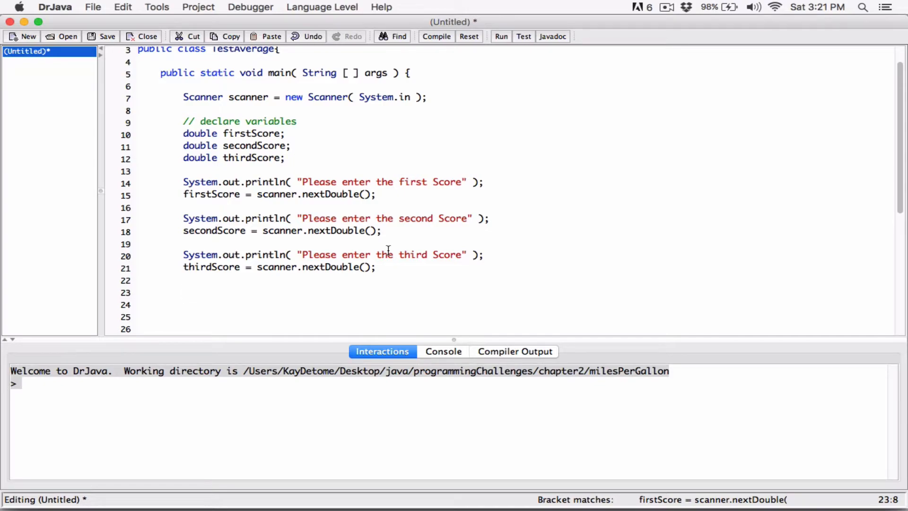
mouse_move(387, 218)
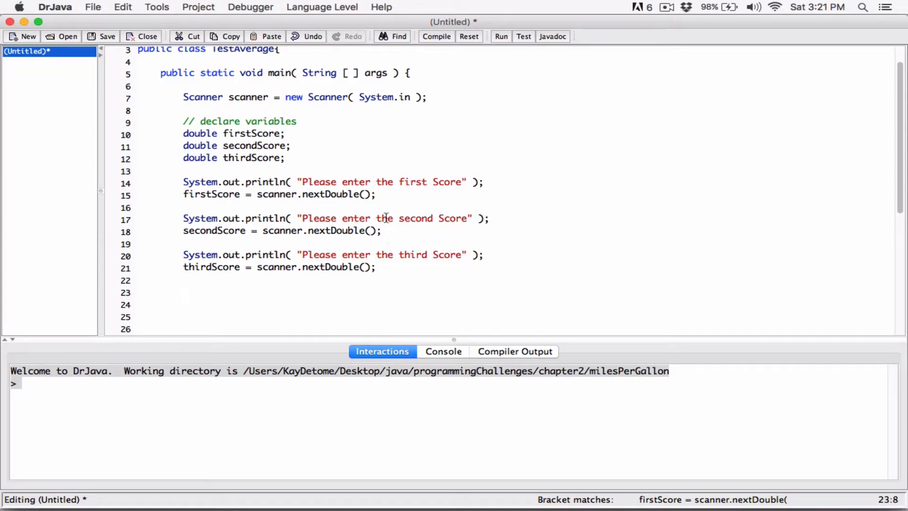
mouse_move(374, 188)
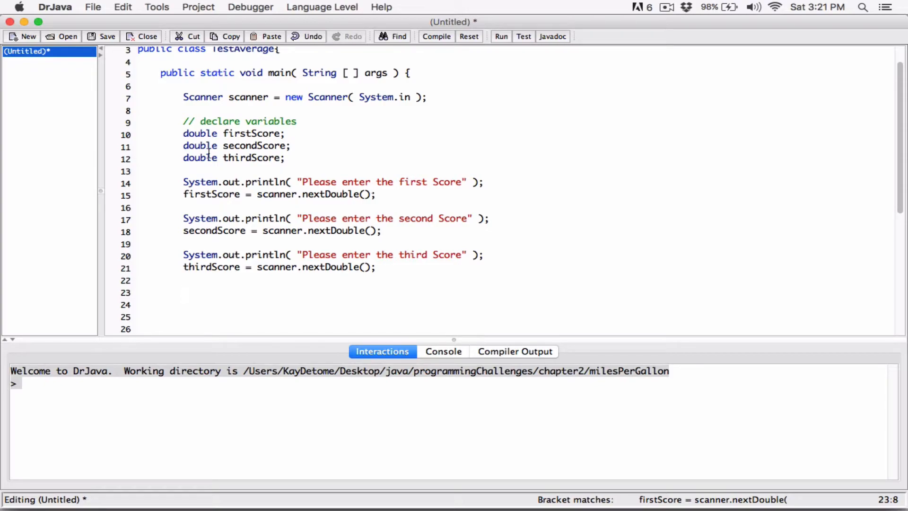
- Declare double average; on a new line below thirdScore
left_click(426, 96)
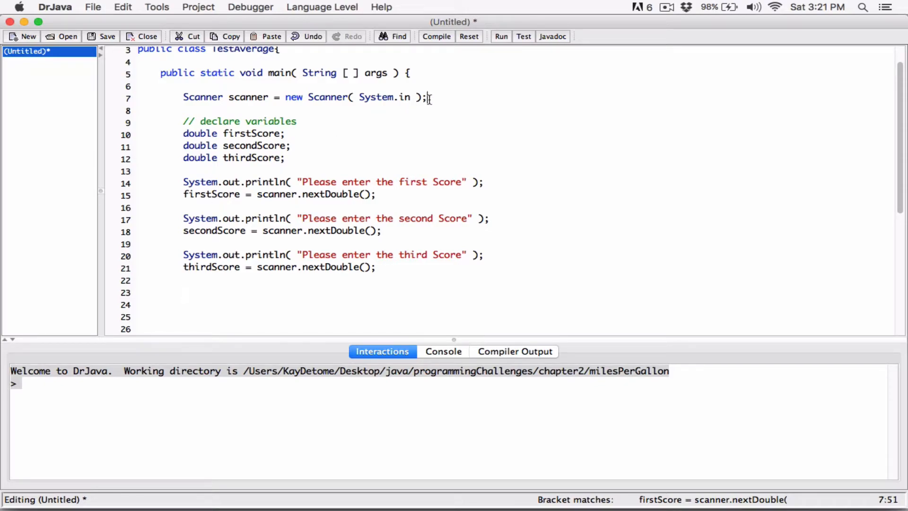
key("Return")
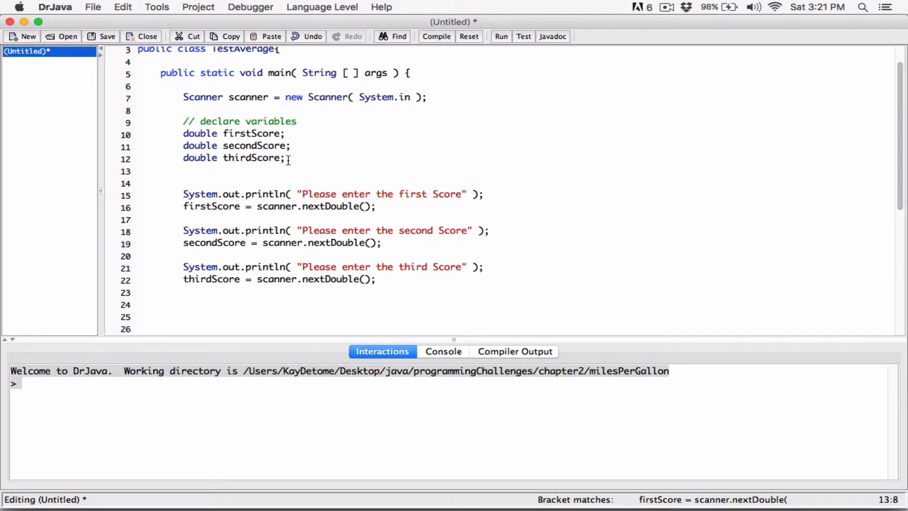
type("double")
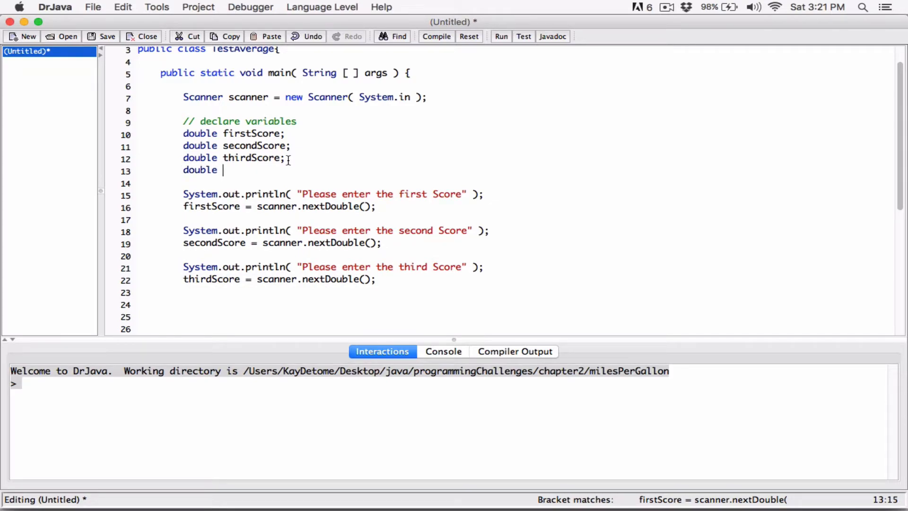
type("average")
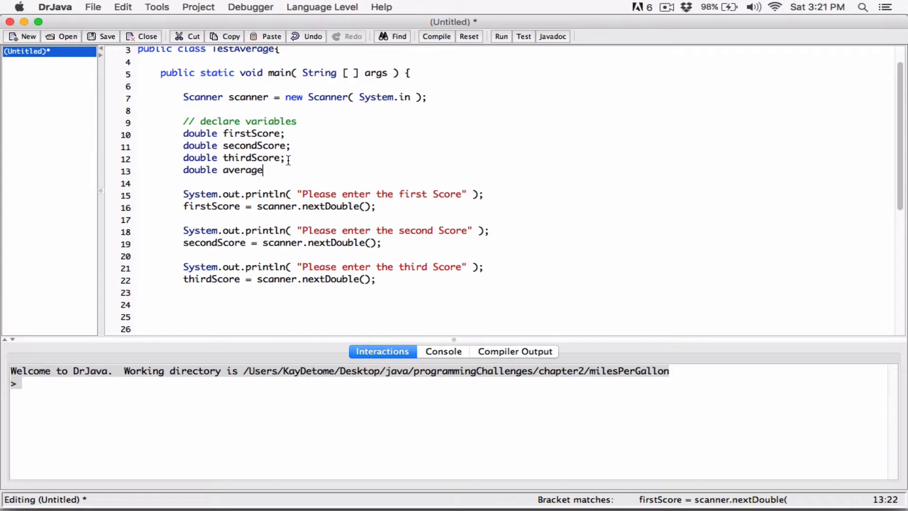
type(";")
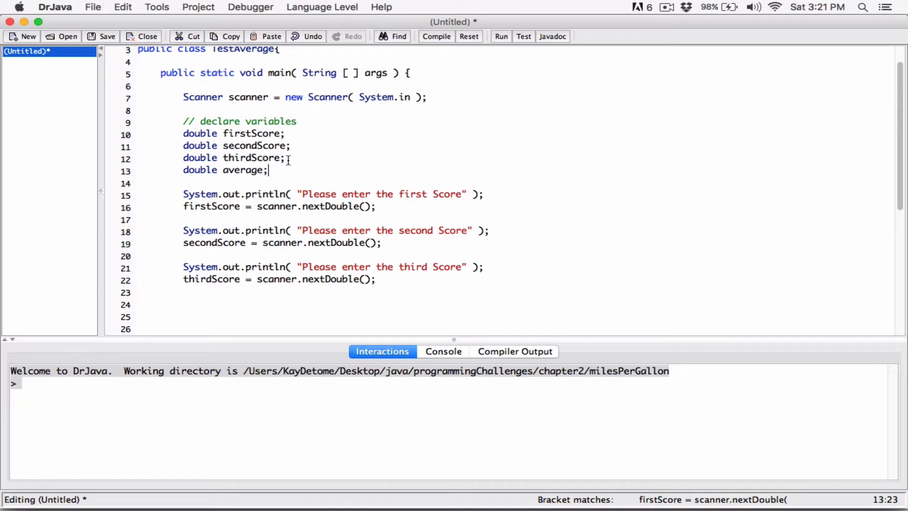
scroll("down", 3)
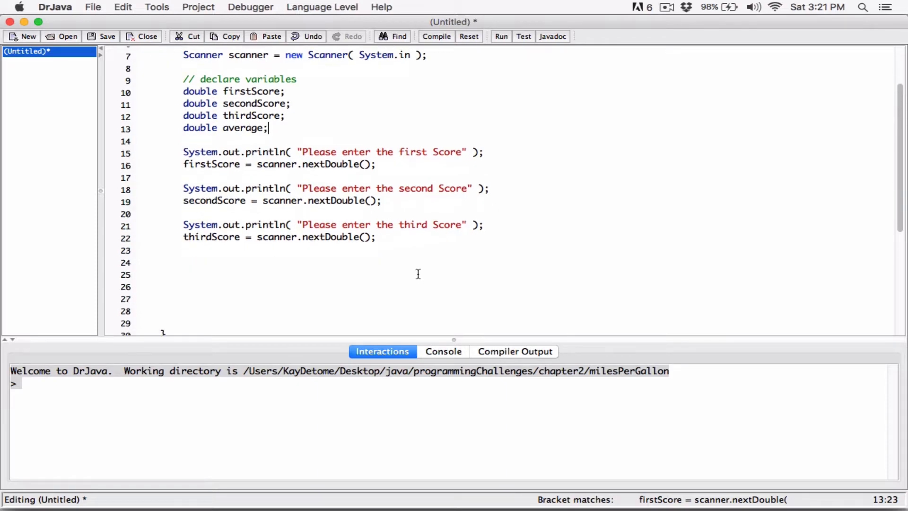
- Add a // calculate average comment above the average statement
type("av")
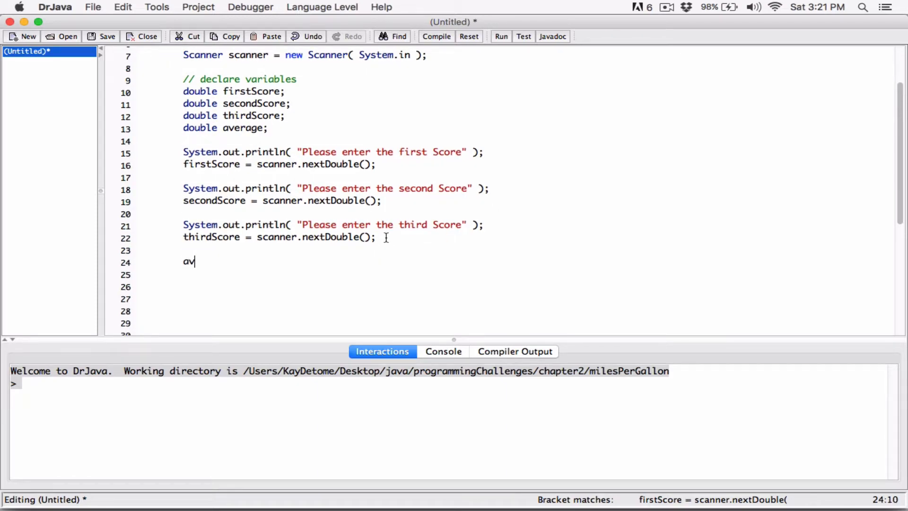
key("backspace")
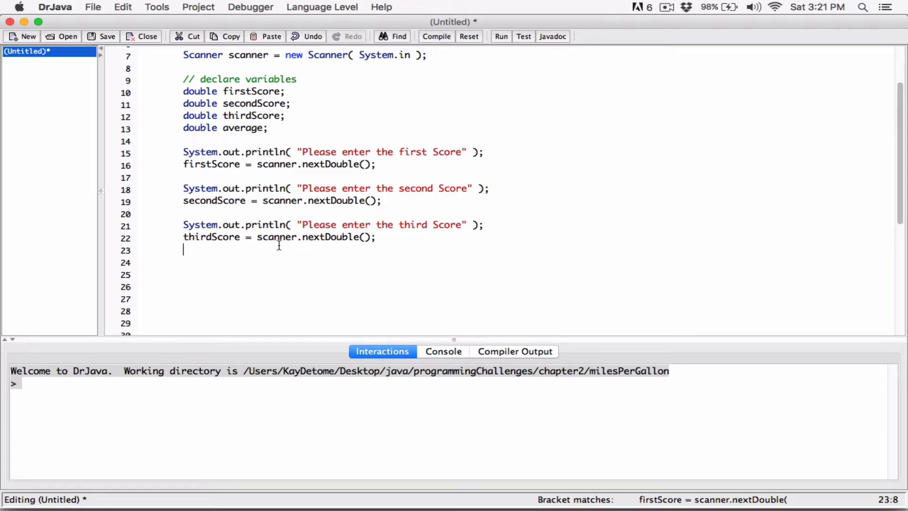
type("// cal")
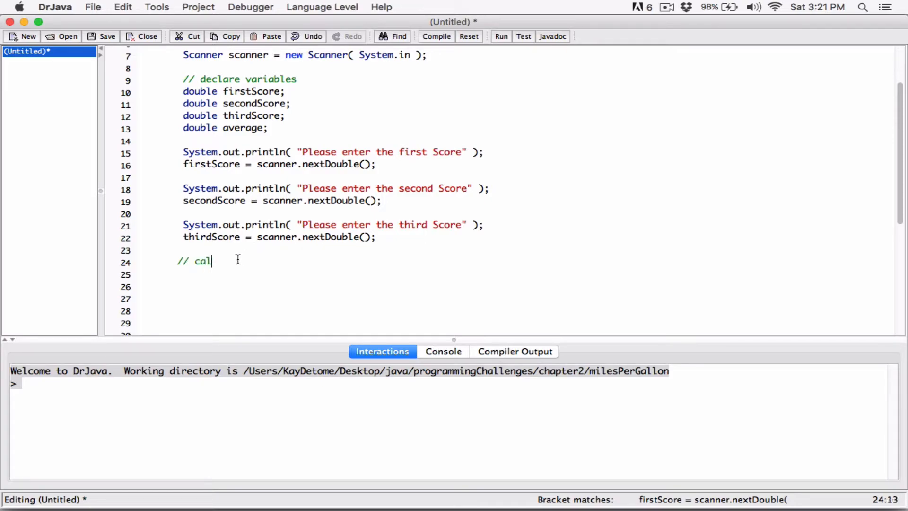
type("culate av")
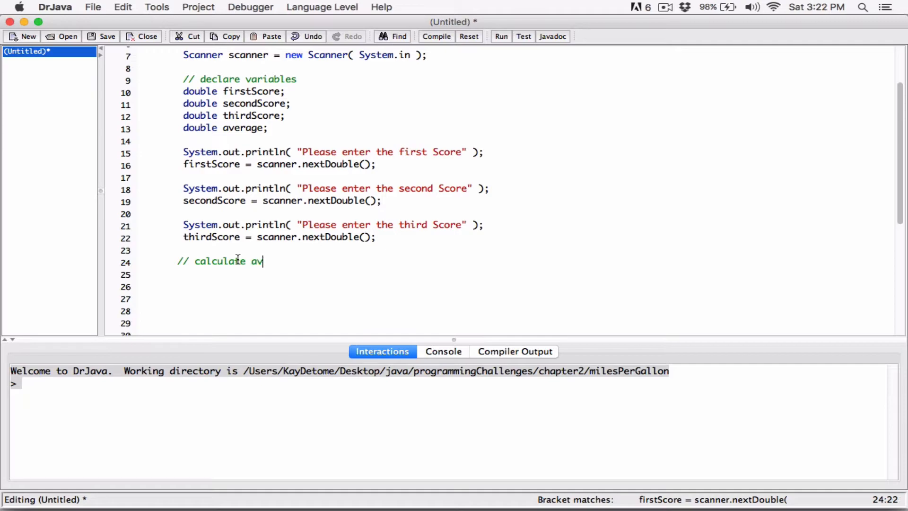
type("erage")
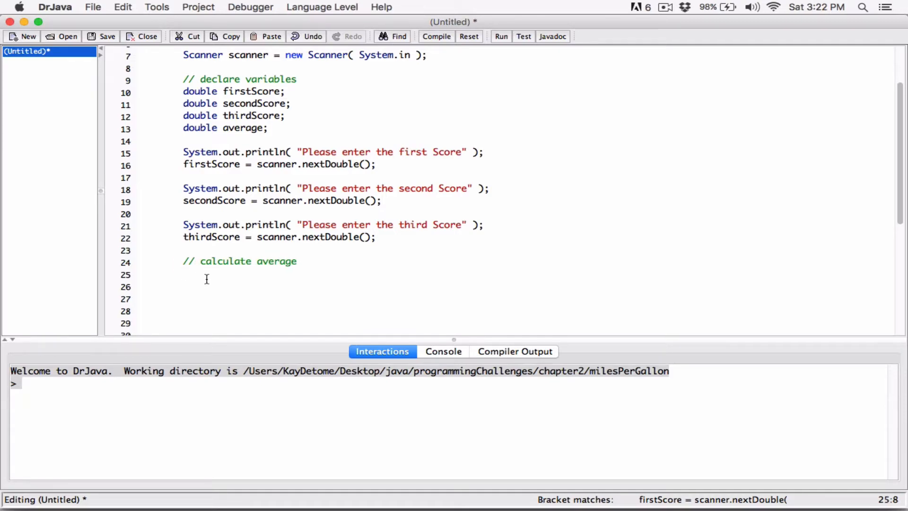
- Write average = firstScore + secondScore + thirdScore ) on line 25
type("average")
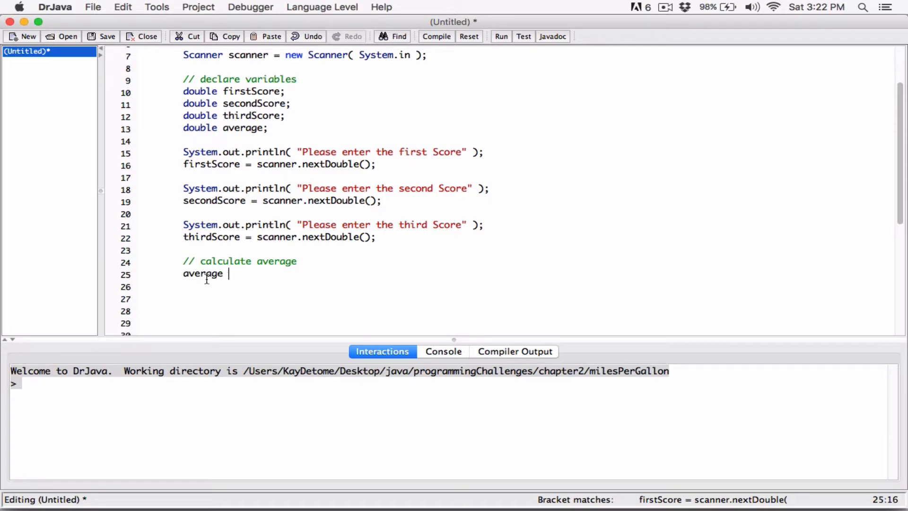
type("= first")
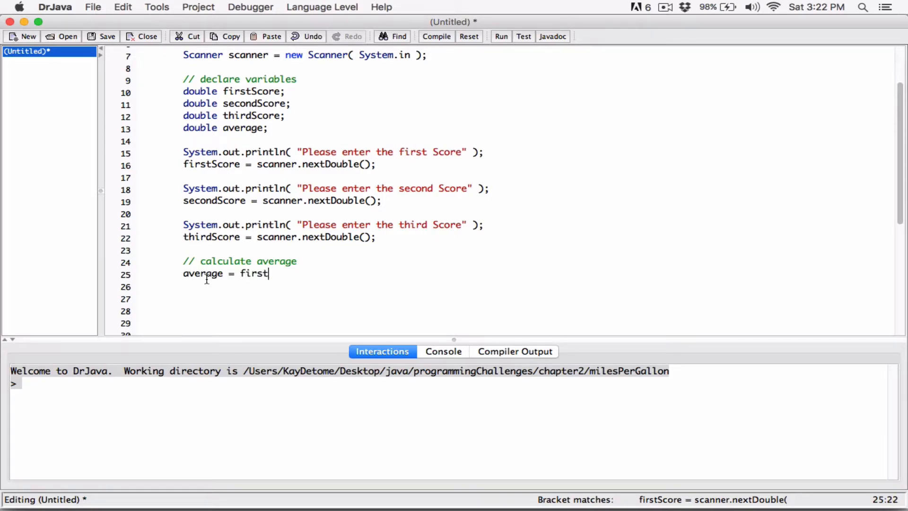
type("Score +")
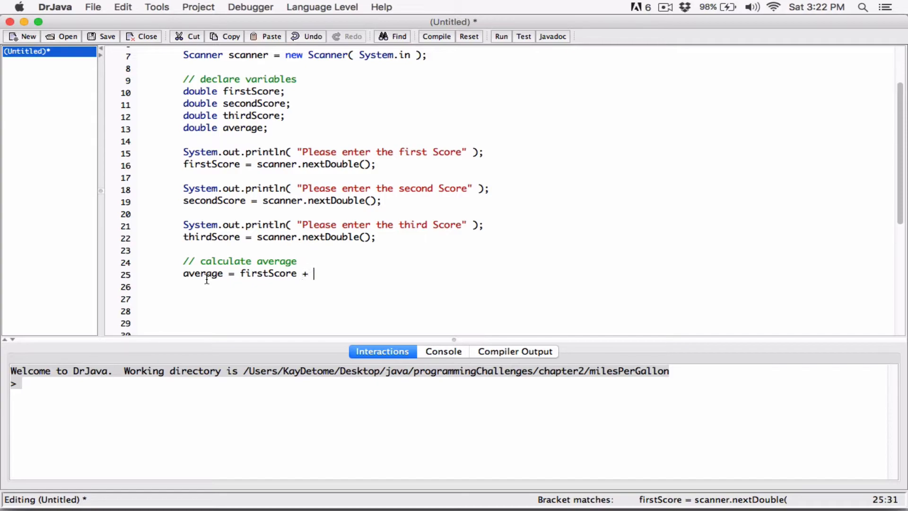
type("second")
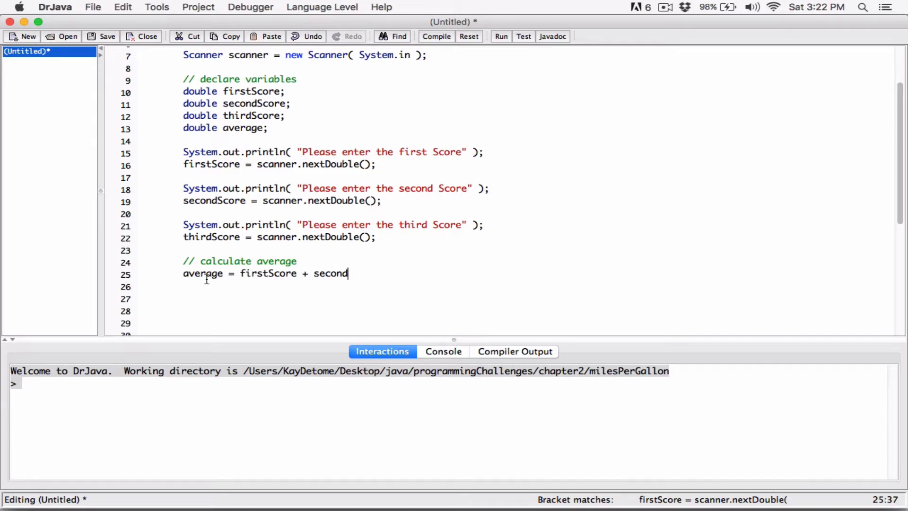
type("Score")
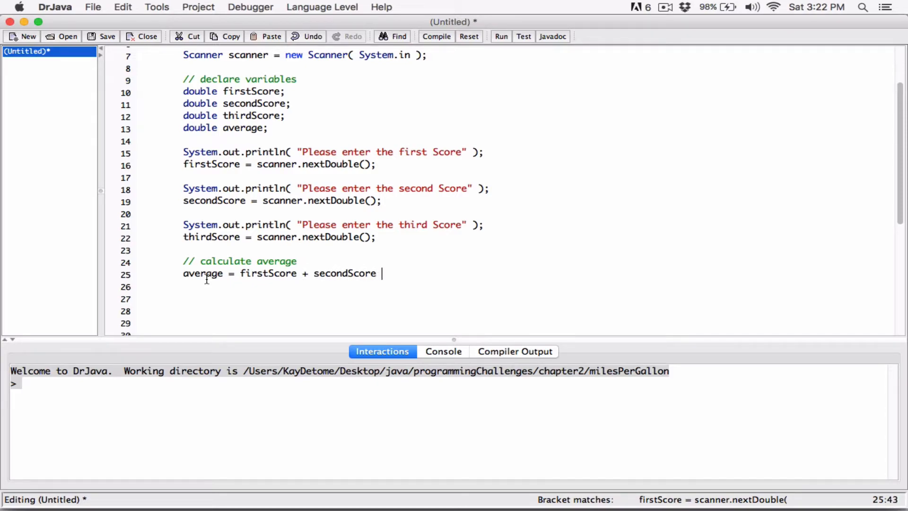
type("+ thir")
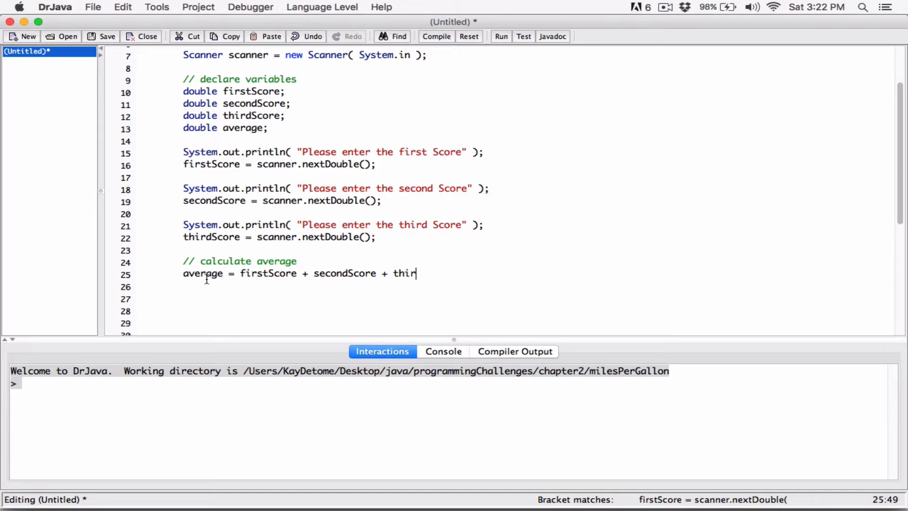
type("dScore")
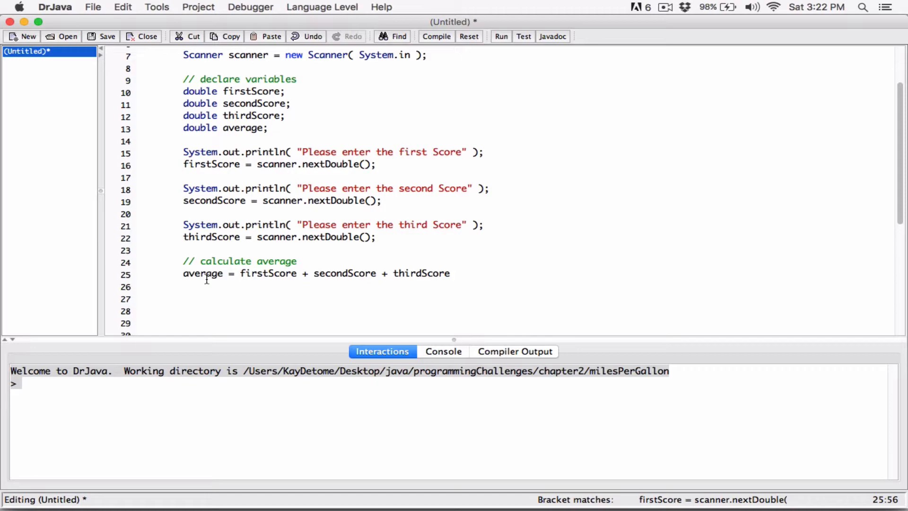
type(")")
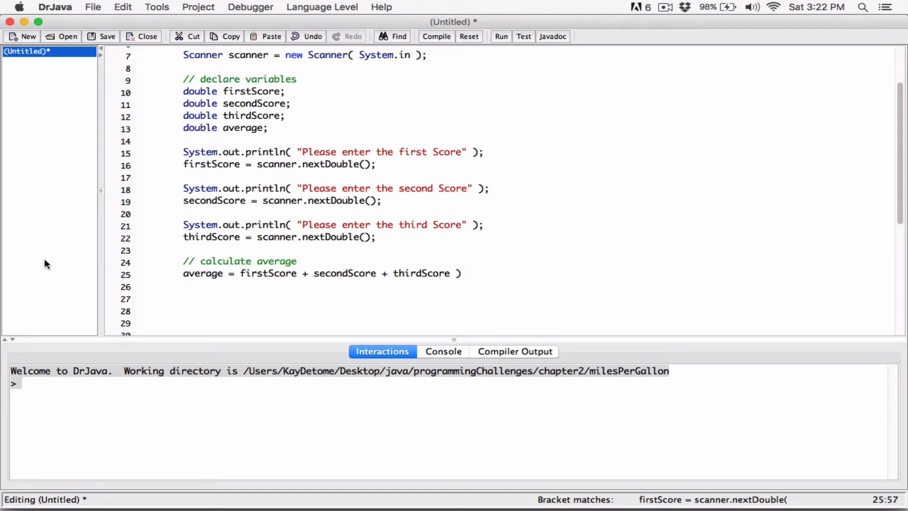
- Wrap the sum in parentheses and finish the statement with / 3; before starting a new line
left_click(246, 272)
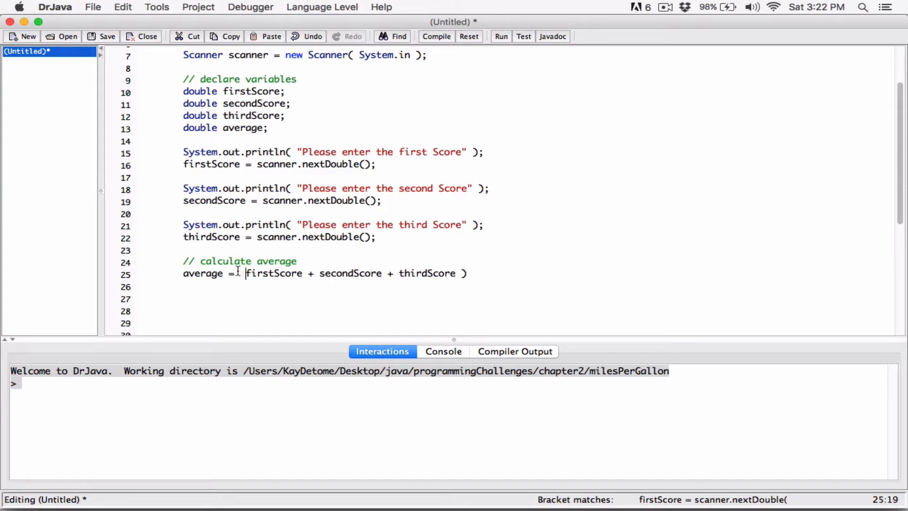
type("(")
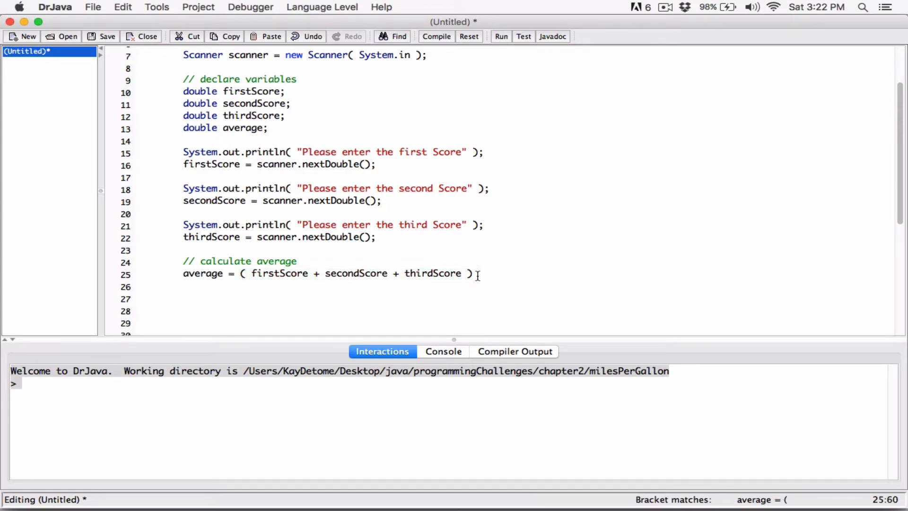
type("/ 3")
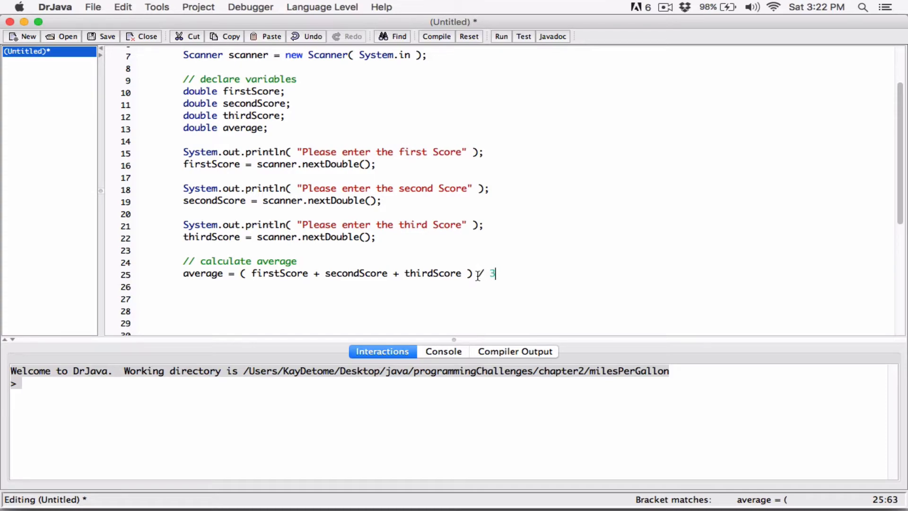
type(";")
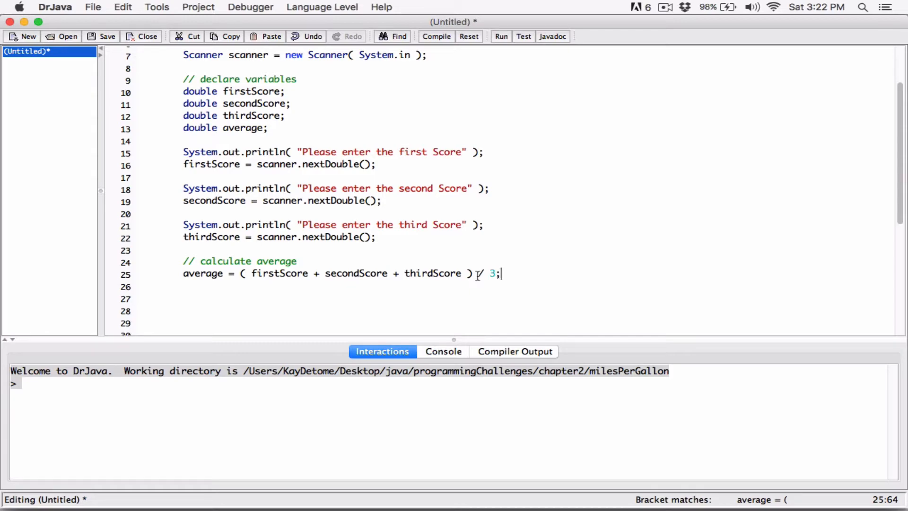
key("enter")
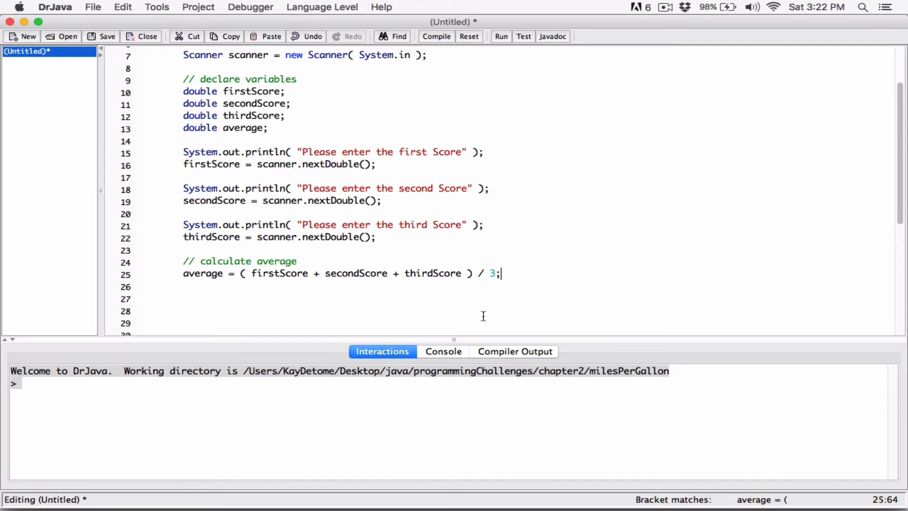
- Start a System.out.println statement below the average calculation
scroll("down", 3)
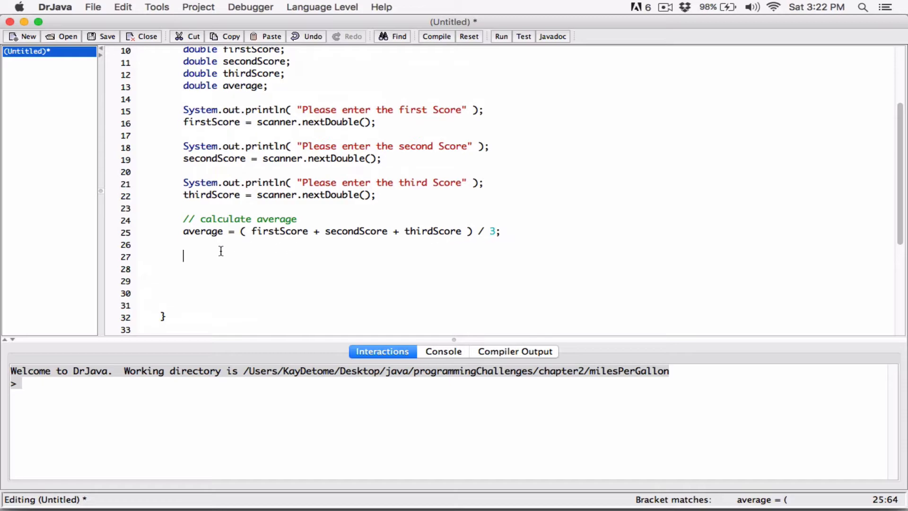
type("S")
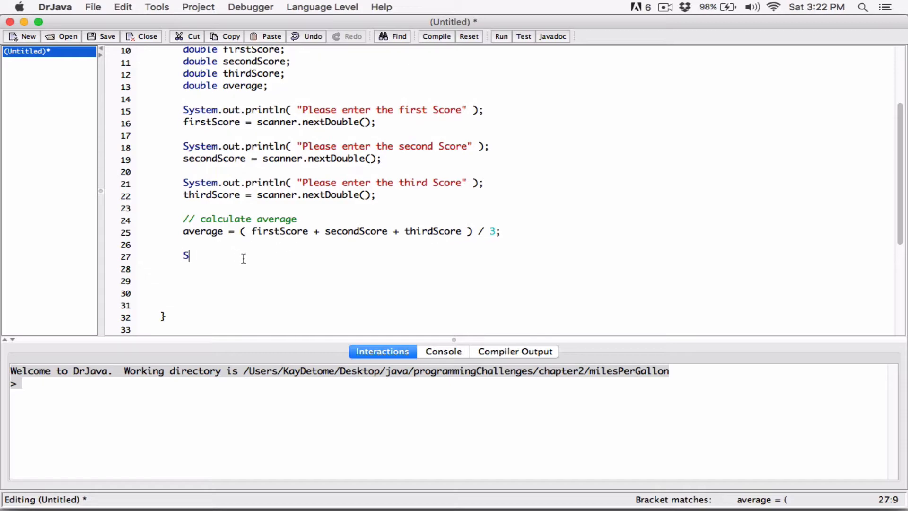
type("ystem.out.p")
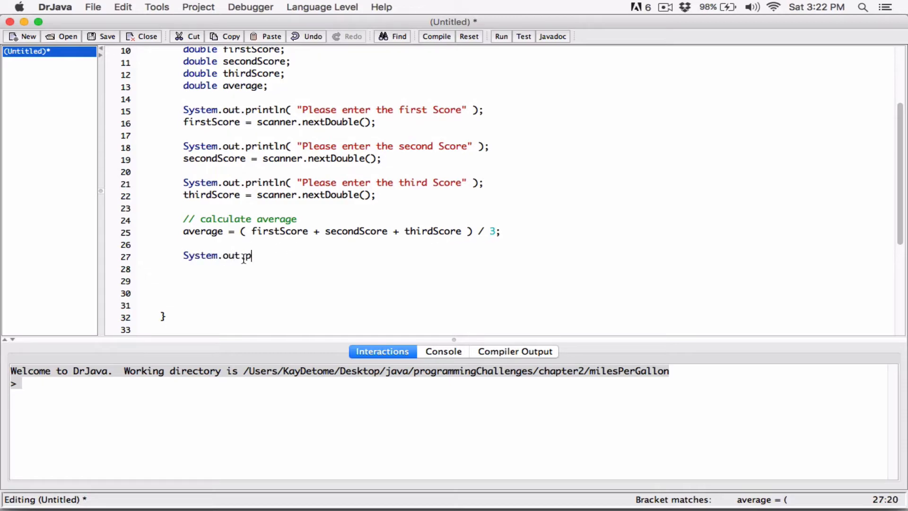
type("rintln")
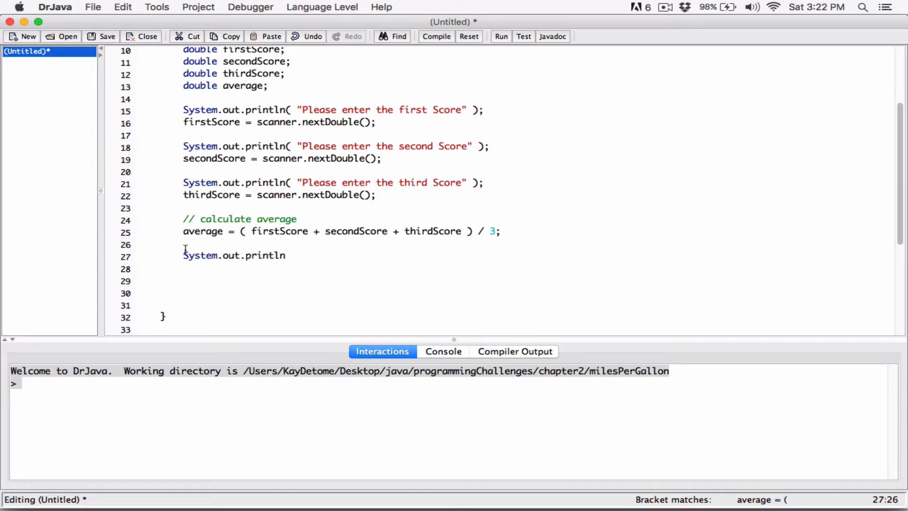
- Add a // print out average comment above it and append (); to println
left_click(182, 244)
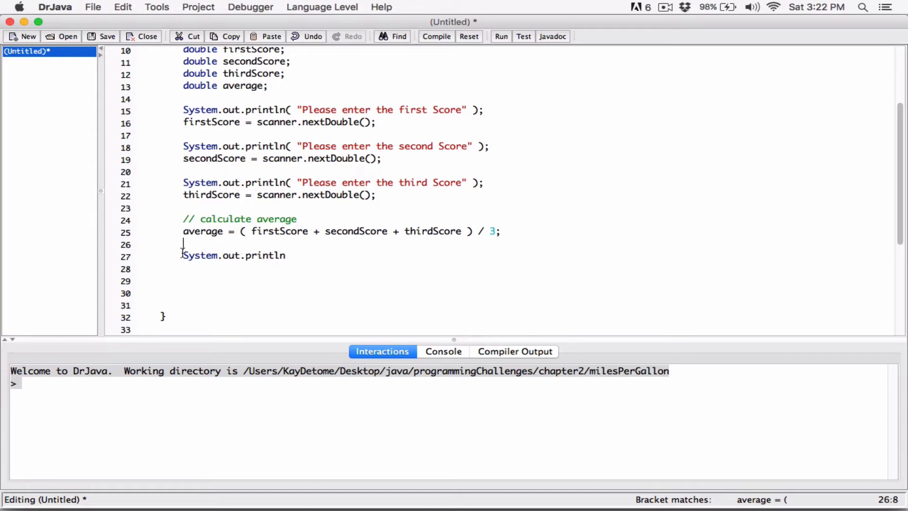
type("//")
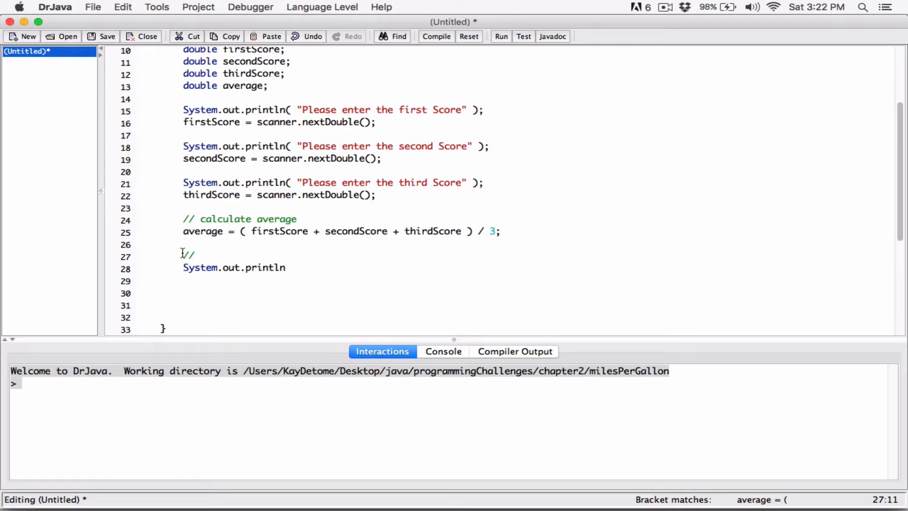
type("print out a")
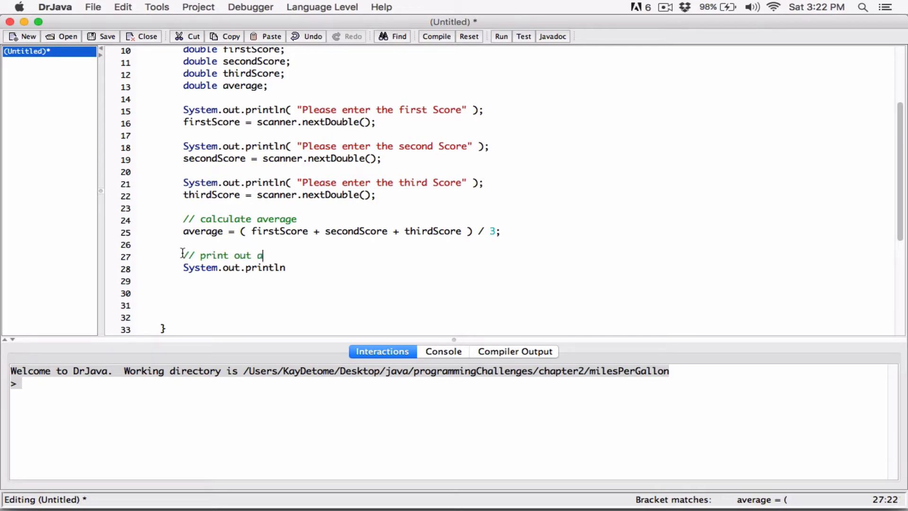
type("verage")
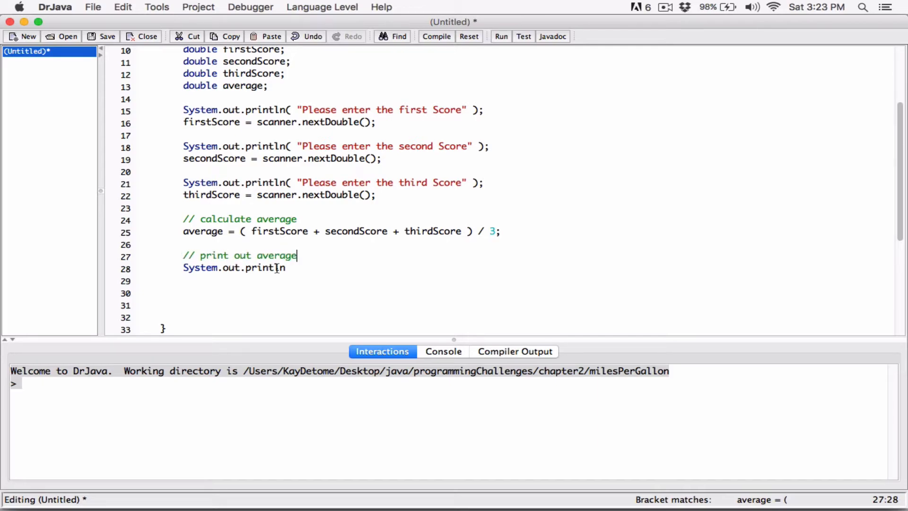
type("();")
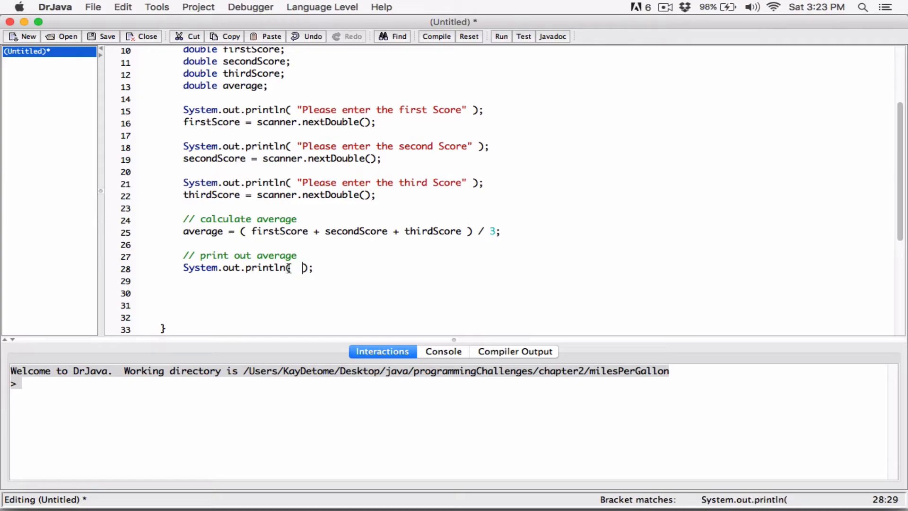
- Build the println message "The average of " + firstScore + ", " + secondScore
type("T")
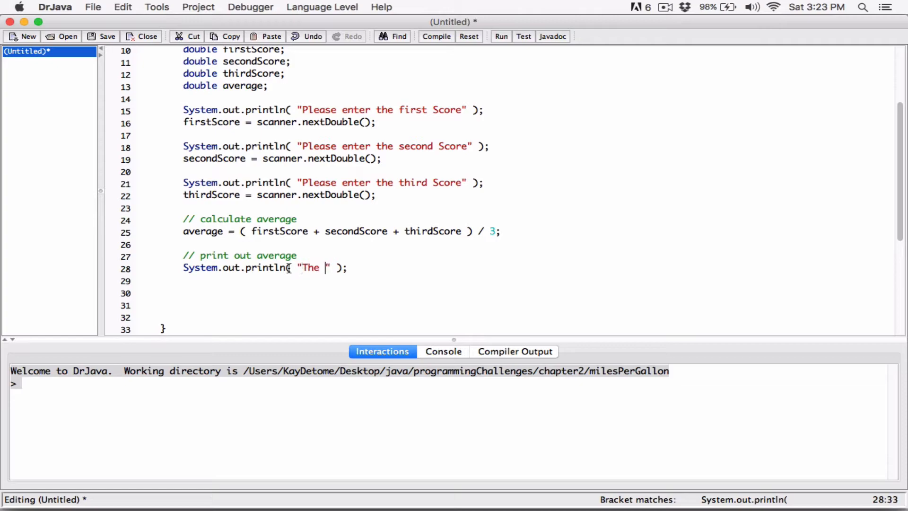
type("average of")
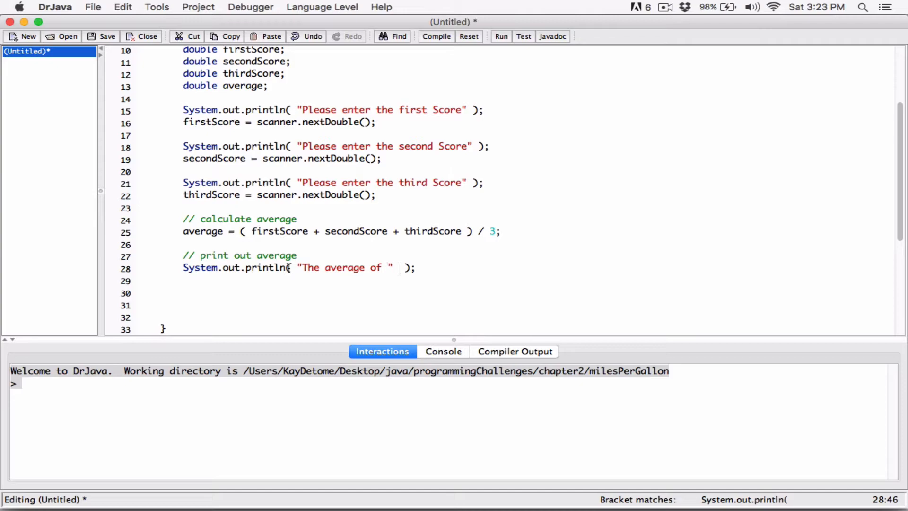
type("+")
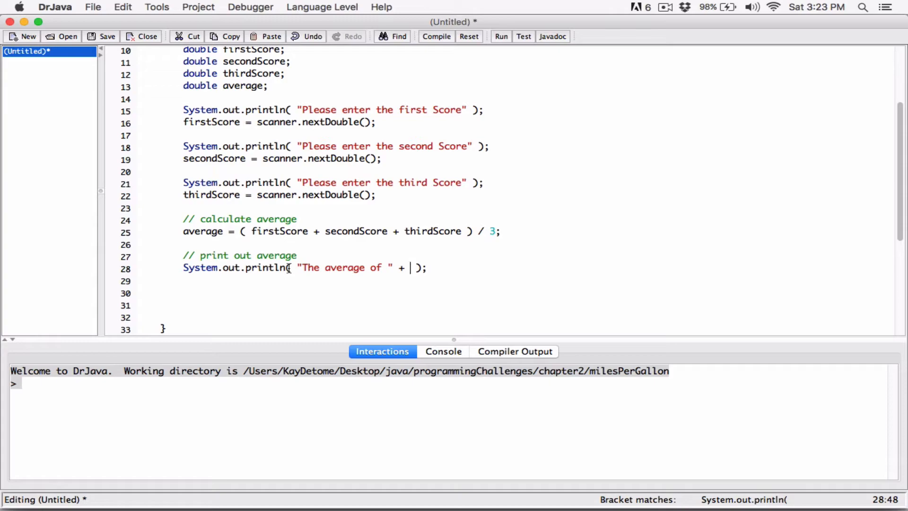
type("first")
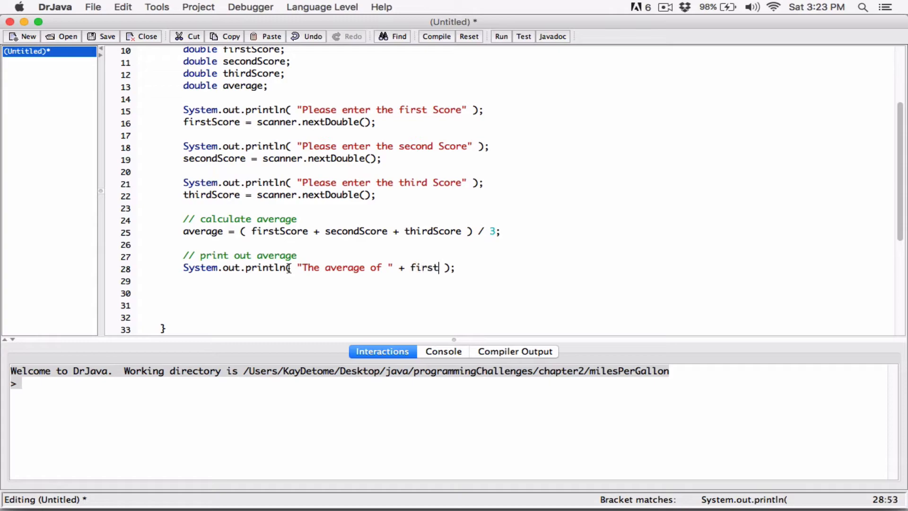
type("Score")
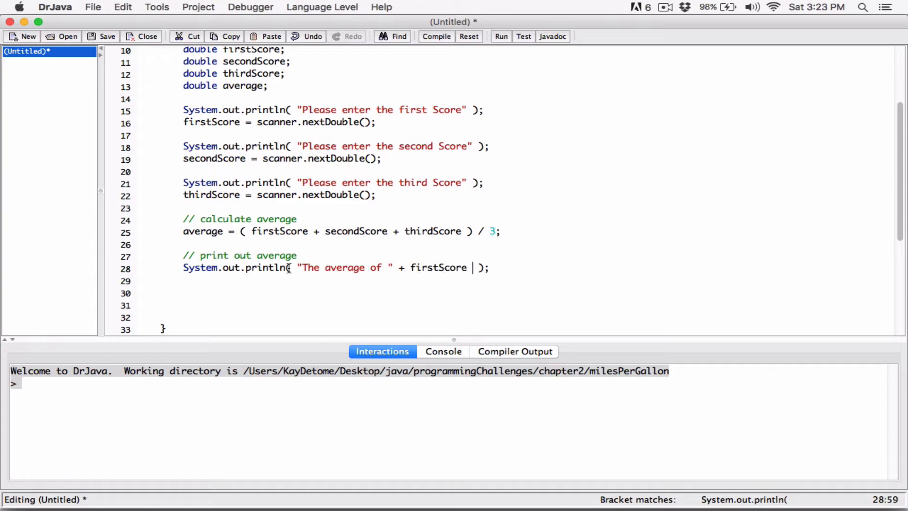
type("+ \"\"")
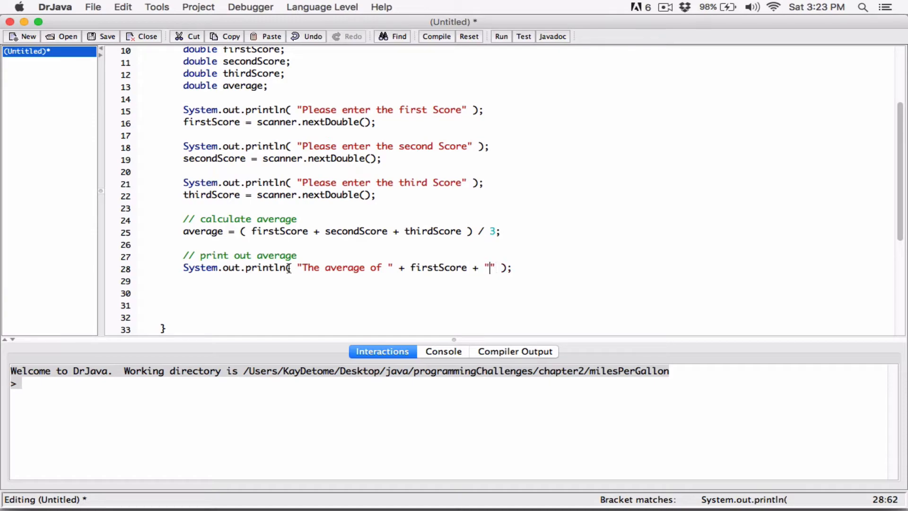
type(",")
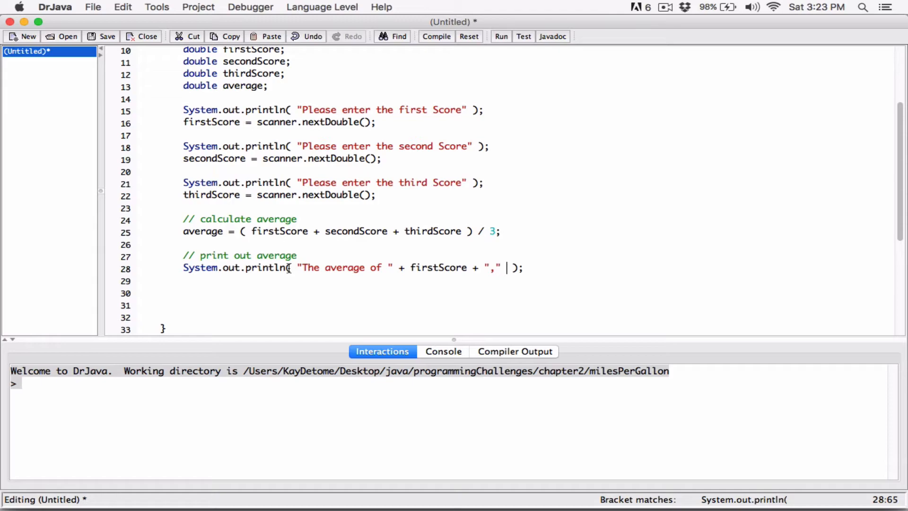
type("+")
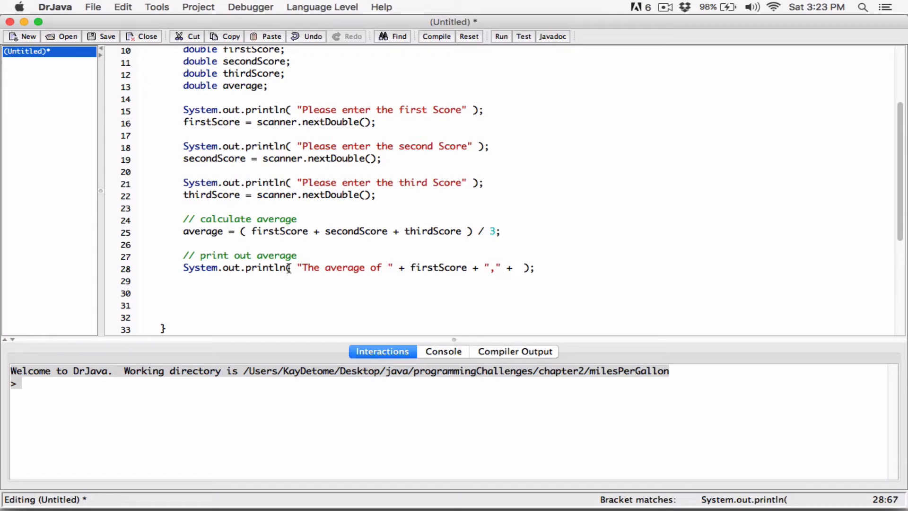
type("sec")
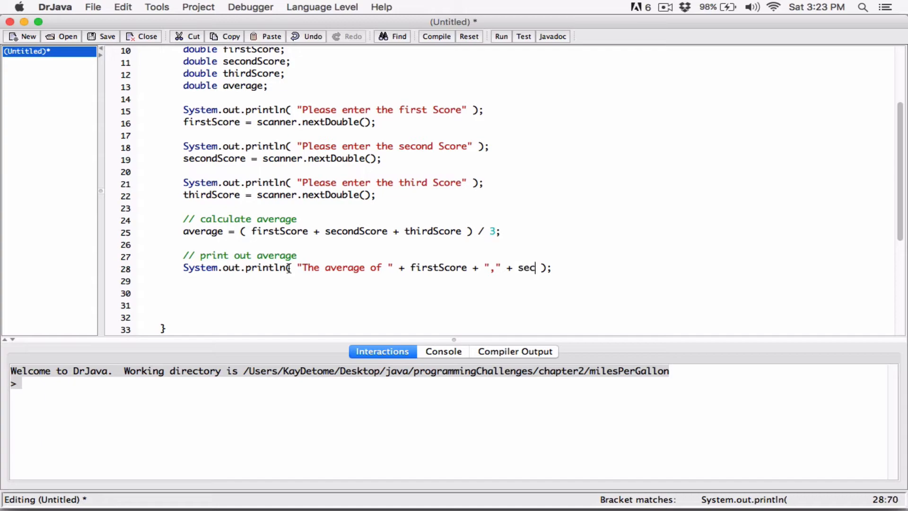
type("ondScore + \"")
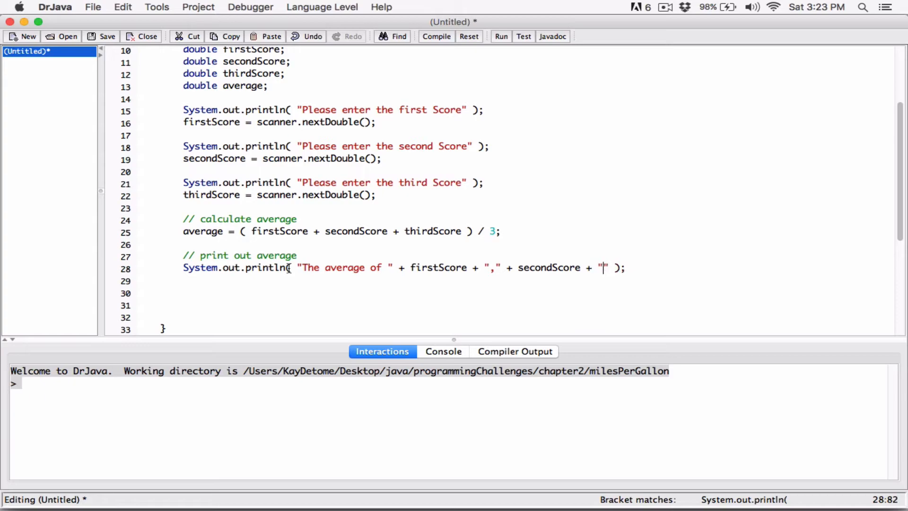
- Finish the message with " and " + thirdScore + " is " + average
type("and")
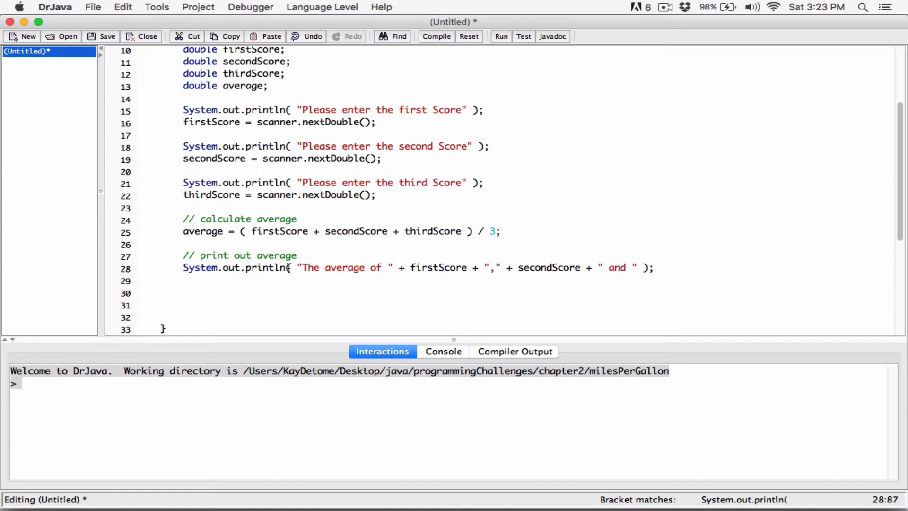
type("+")
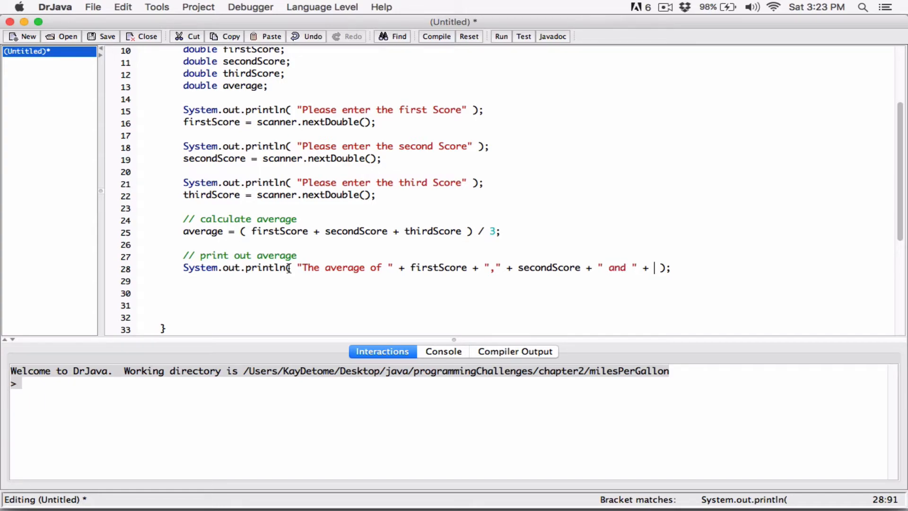
type("thir")
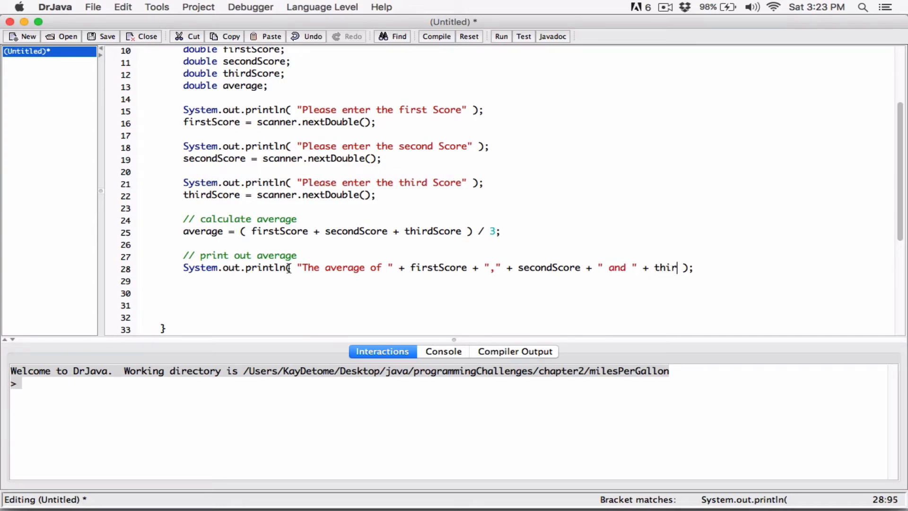
type("dScore")
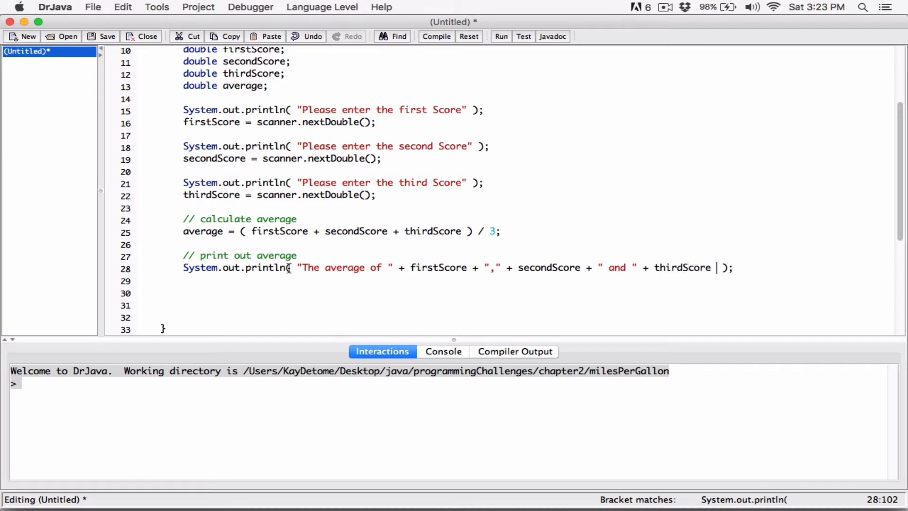
type("+ \"\"")
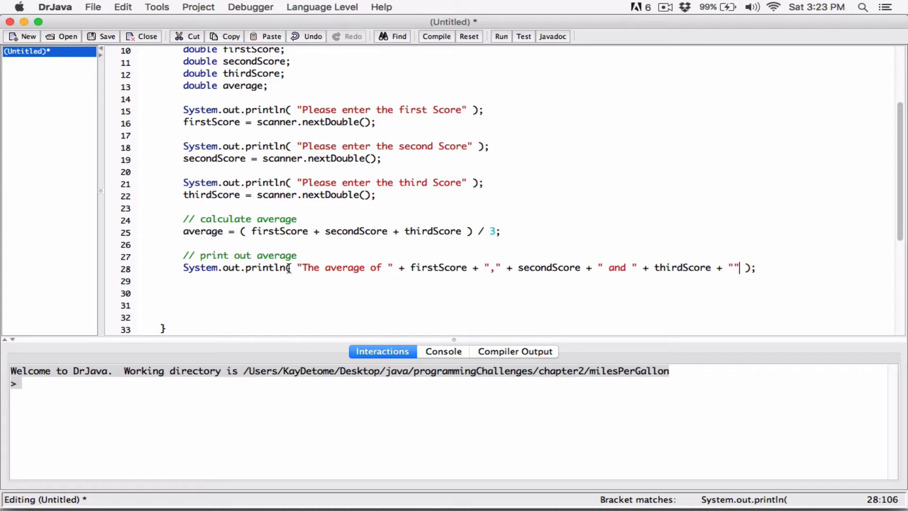
type("is")
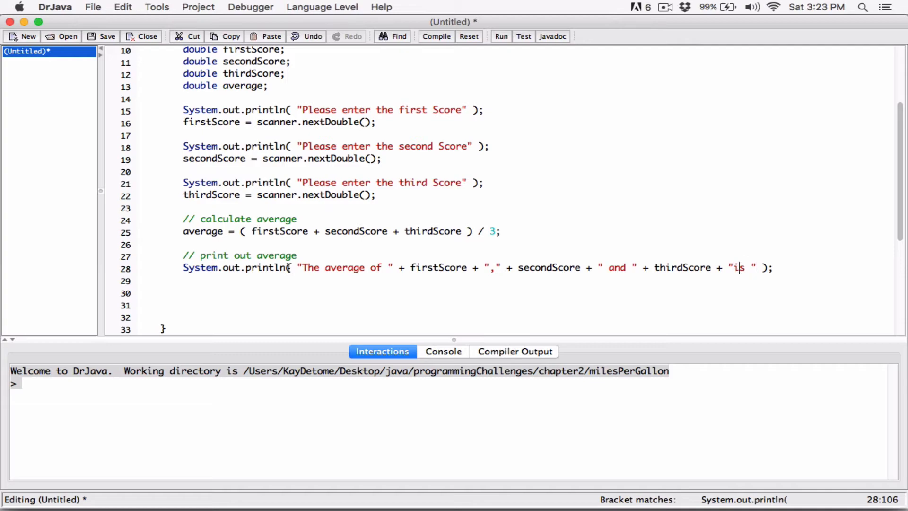
type("\" \"")
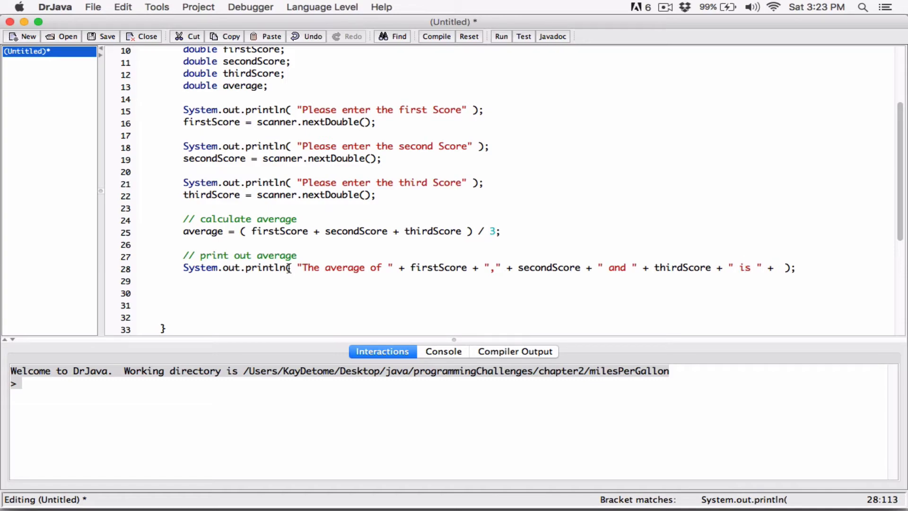
type("average")
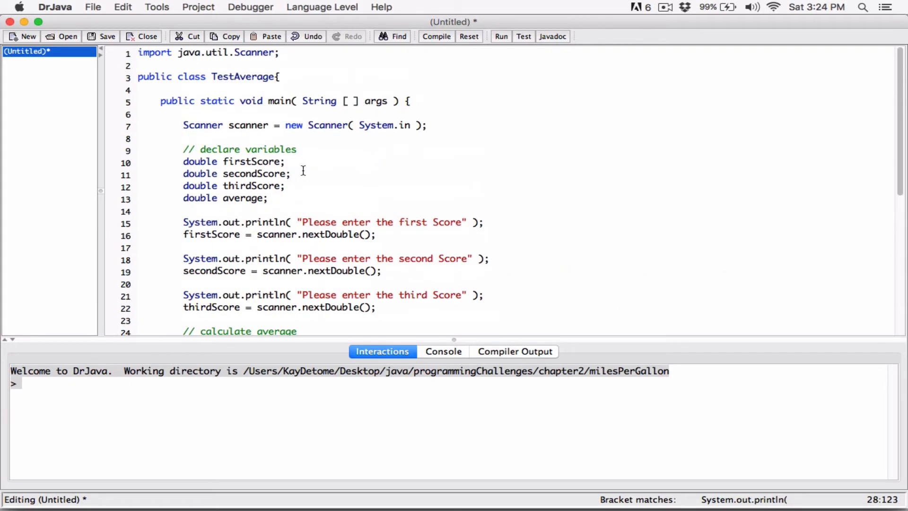
scroll("down", 3)
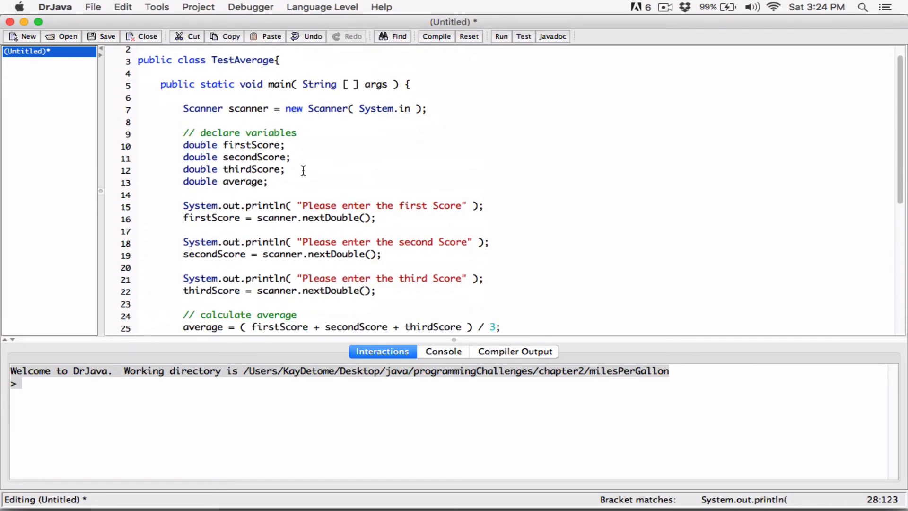
scroll("down", 3)
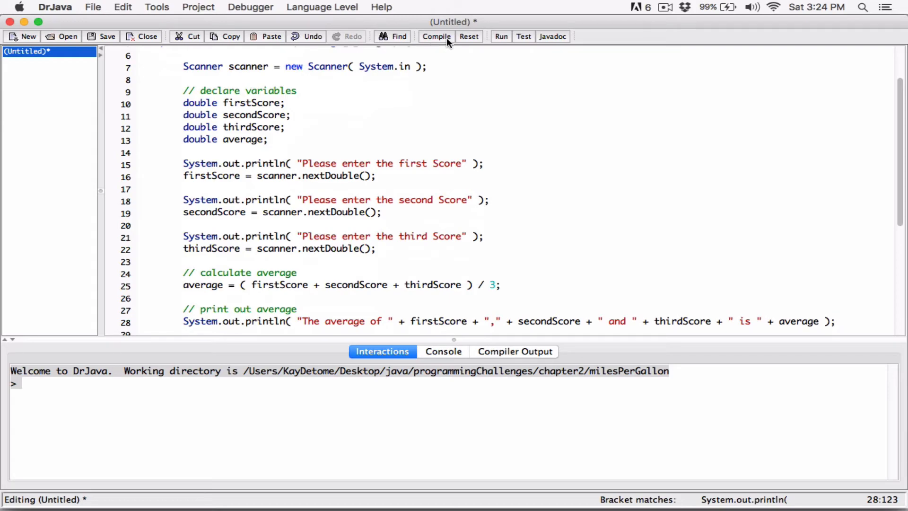
left_click(106, 36)
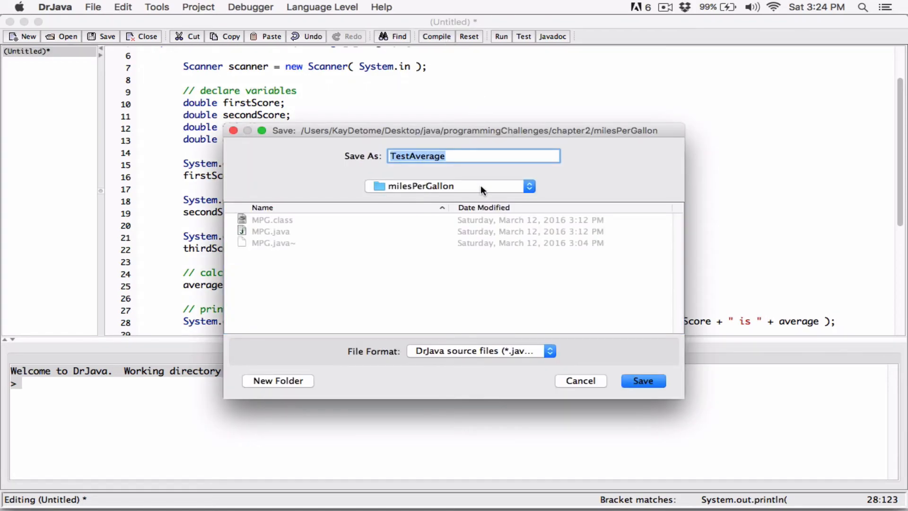
mouse_move(412, 194)
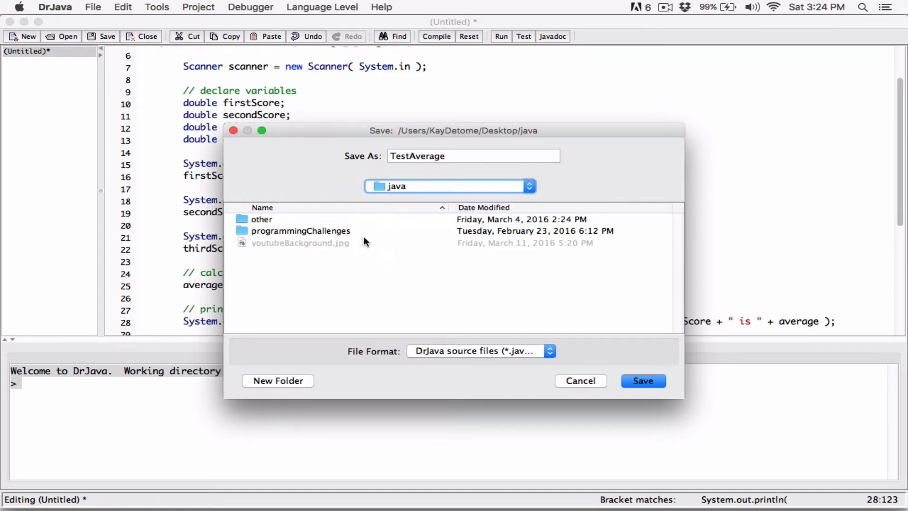
double_click(301, 231)
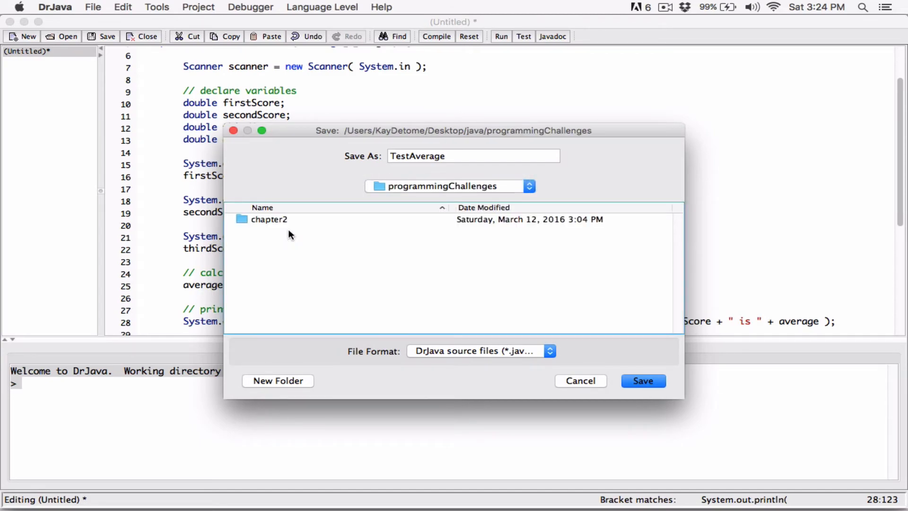
left_click(277, 381)
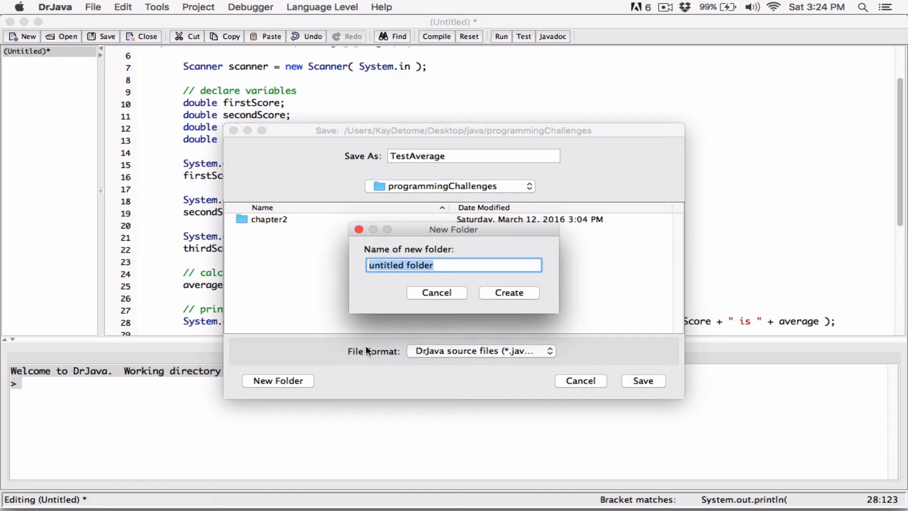
mouse_move(408, 338)
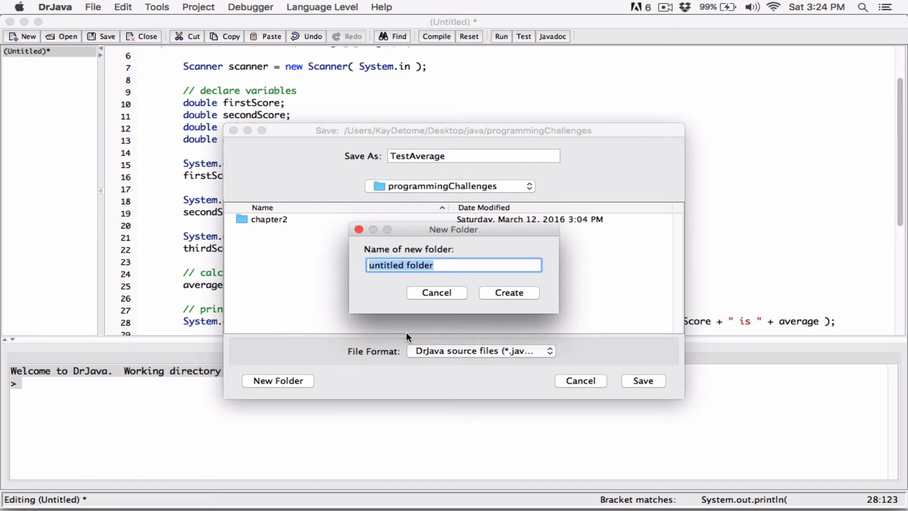
mouse_move(259, 255)
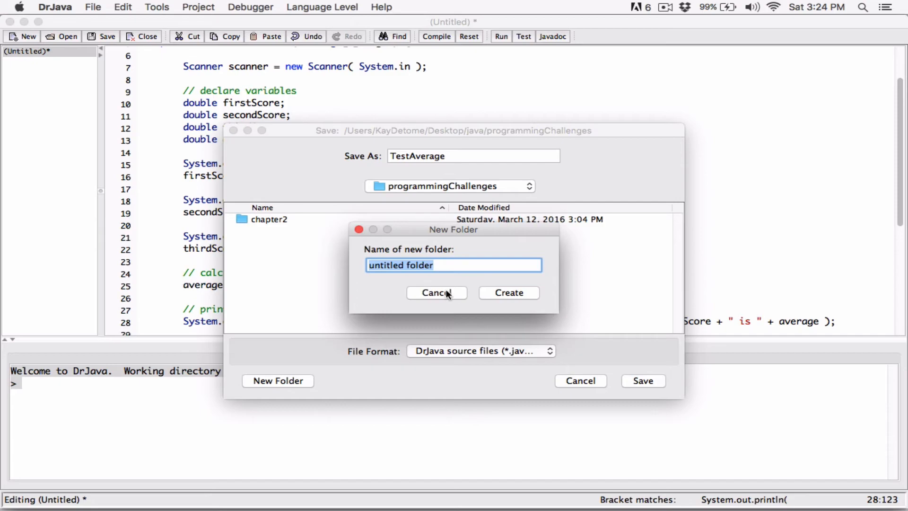
left_click(436, 293)
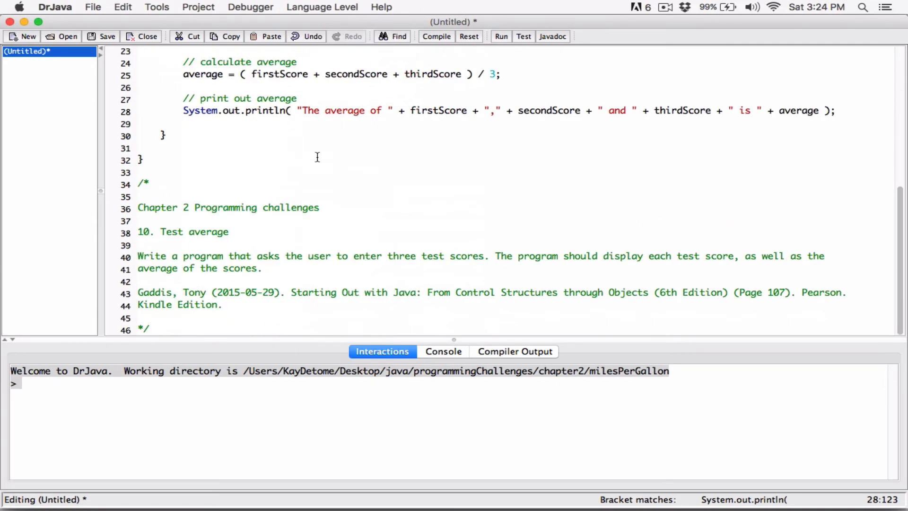
mouse_move(93, 14)
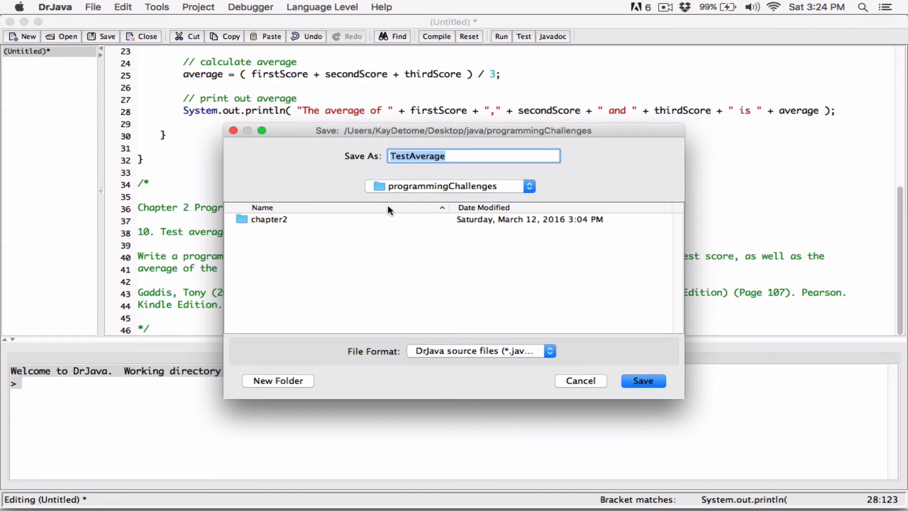
- Save TestAverage.java into a new testAverage folder inside chapter2
double_click(269, 219)
type("testAverage")
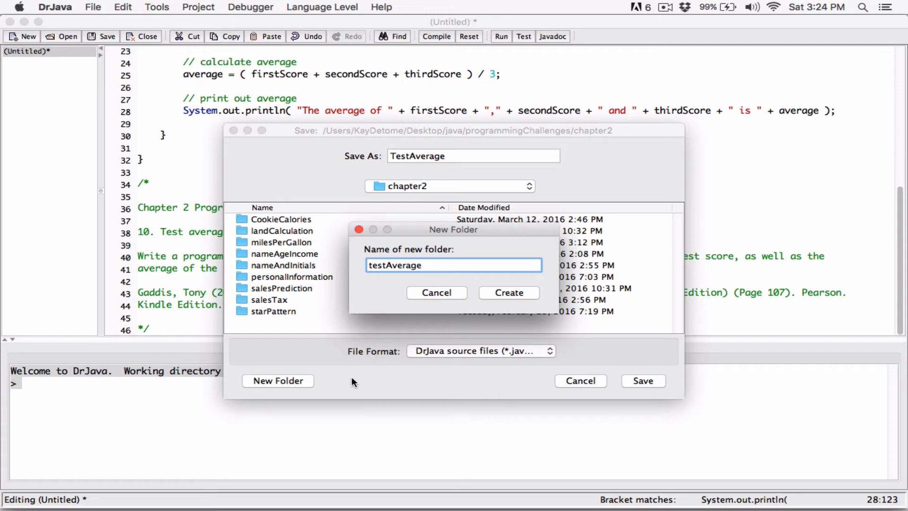
left_click(509, 292)
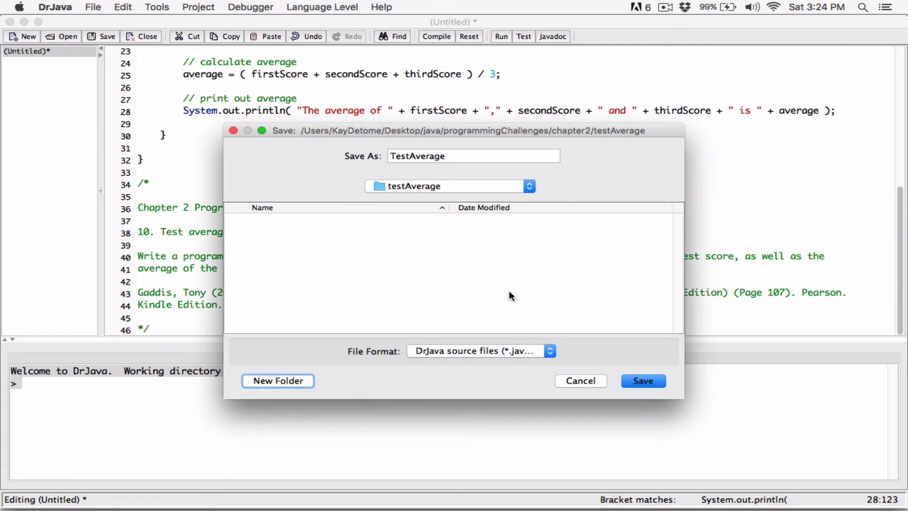
left_click(643, 381)
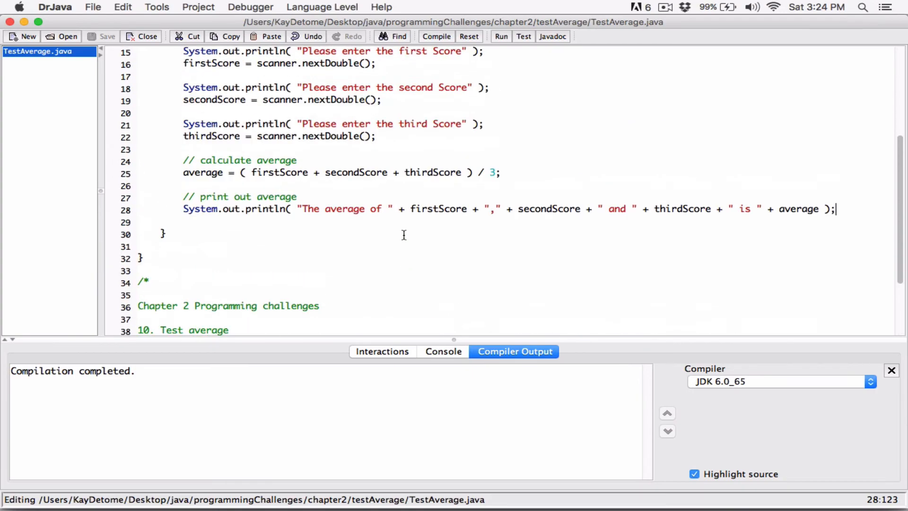
- Run TestAverage and enter scores 80, 60 and 90 at its prompts
left_click(501, 37)
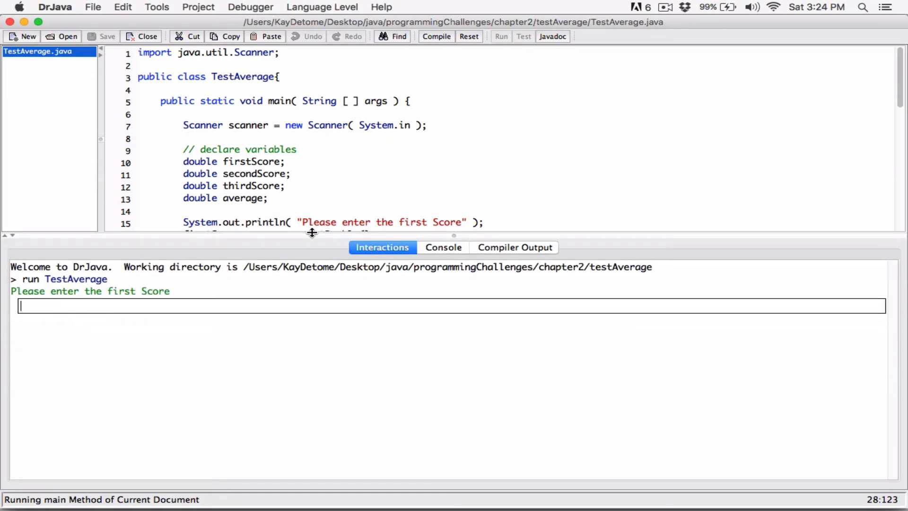
type("80")
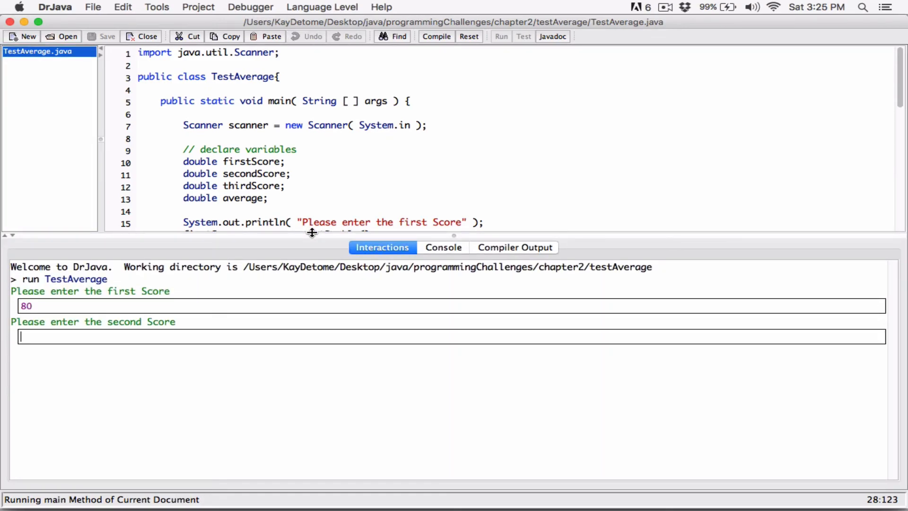
type("60")
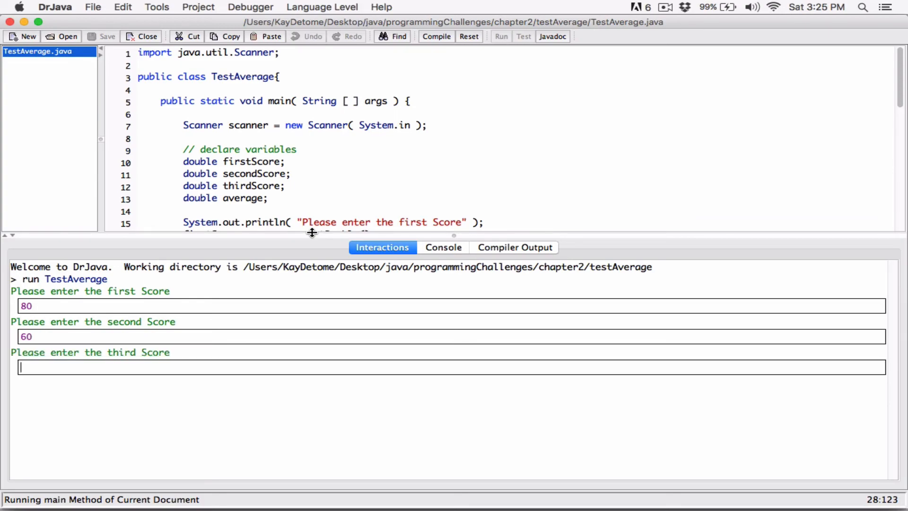
type("90")
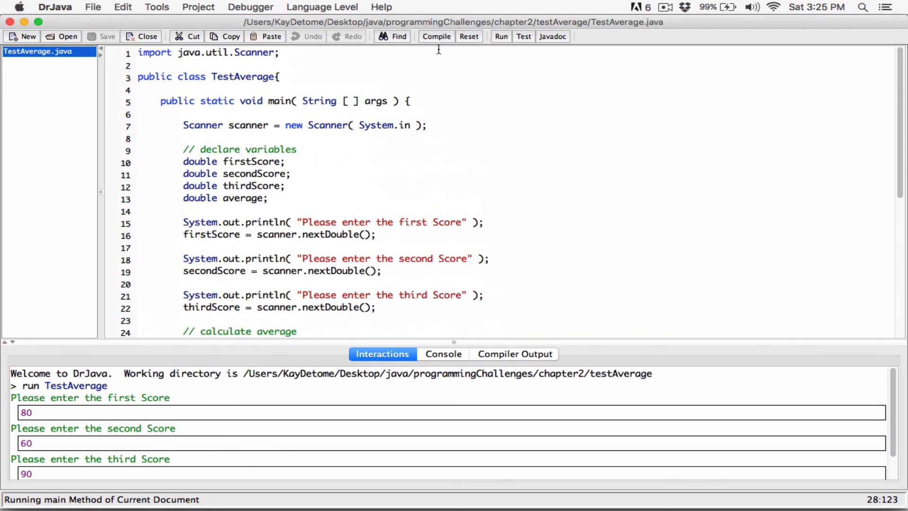
mouse_move(431, 48)
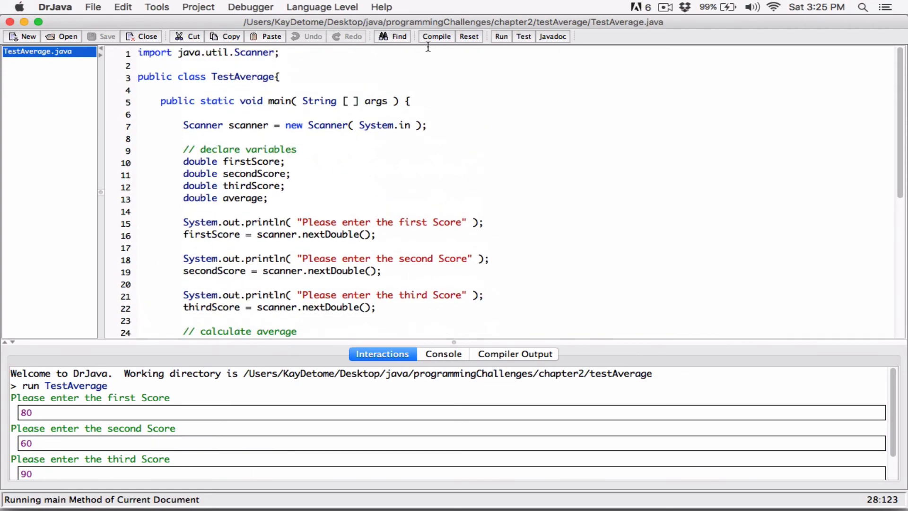